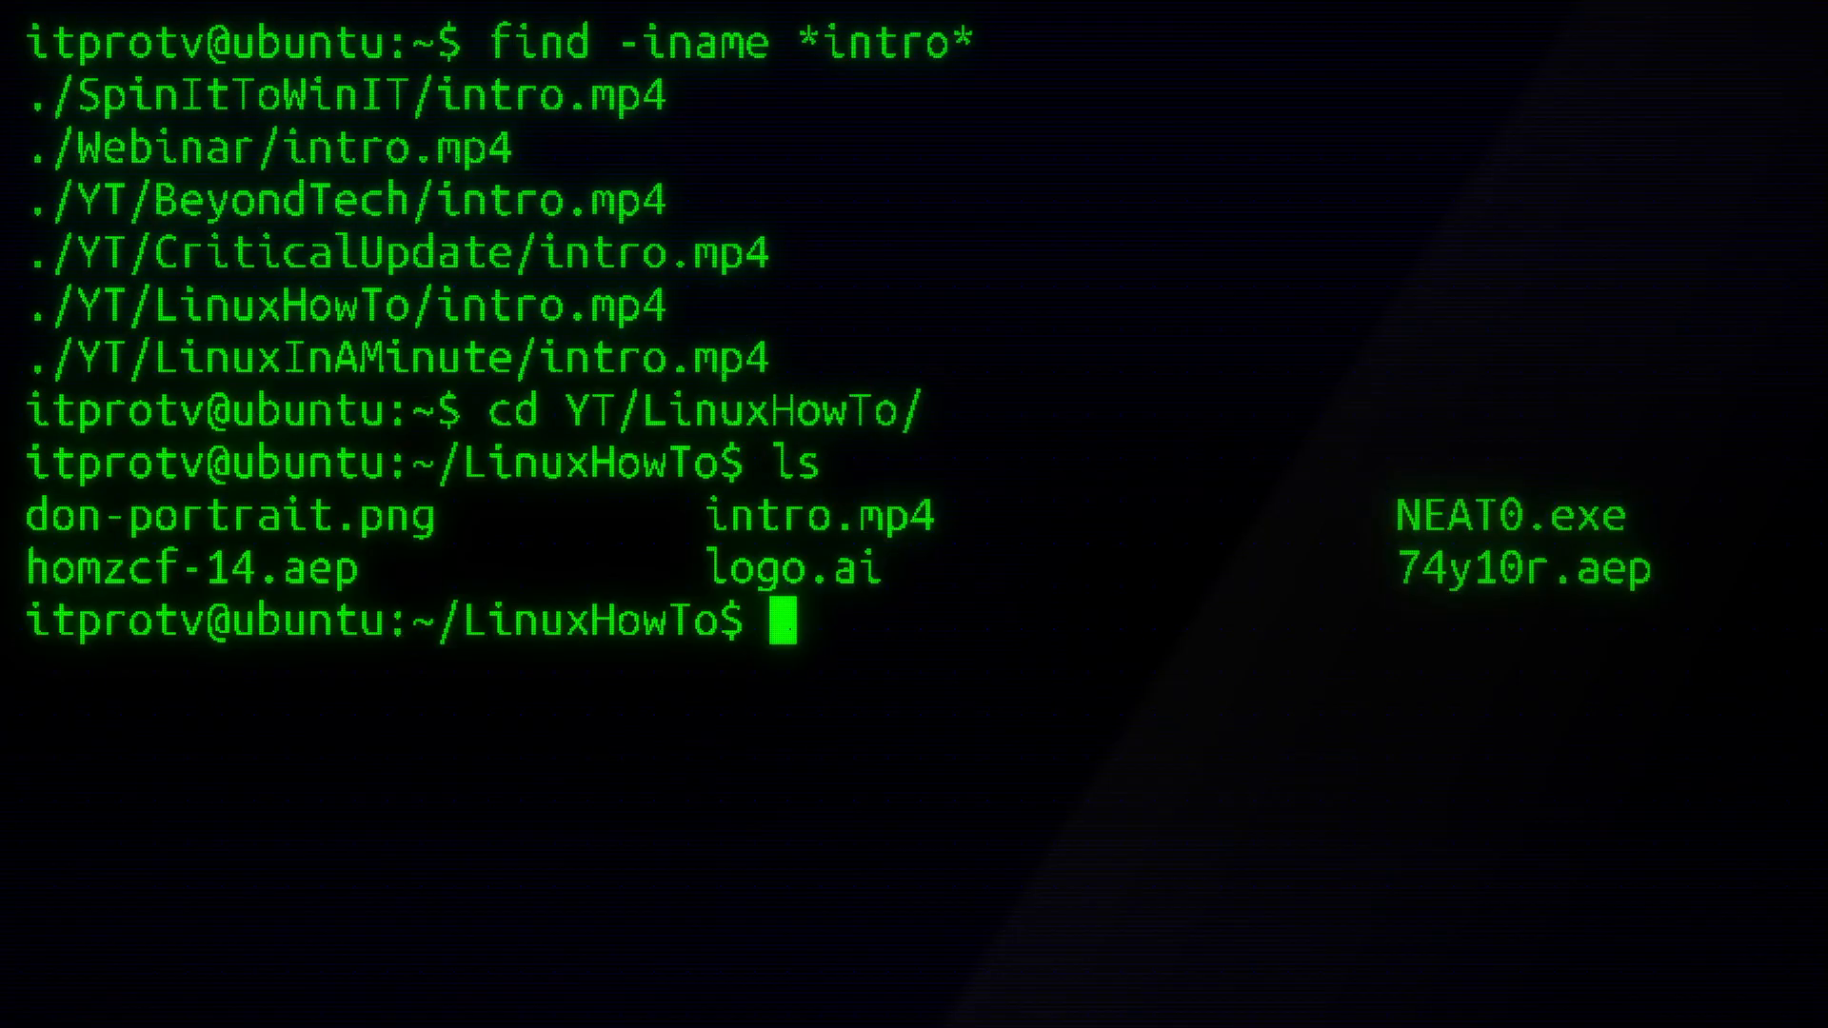
Play the intro.mp4 video from the LinuxHowTo folder with xdg-open
{"action": "type", "text": "xdg-open intro."}
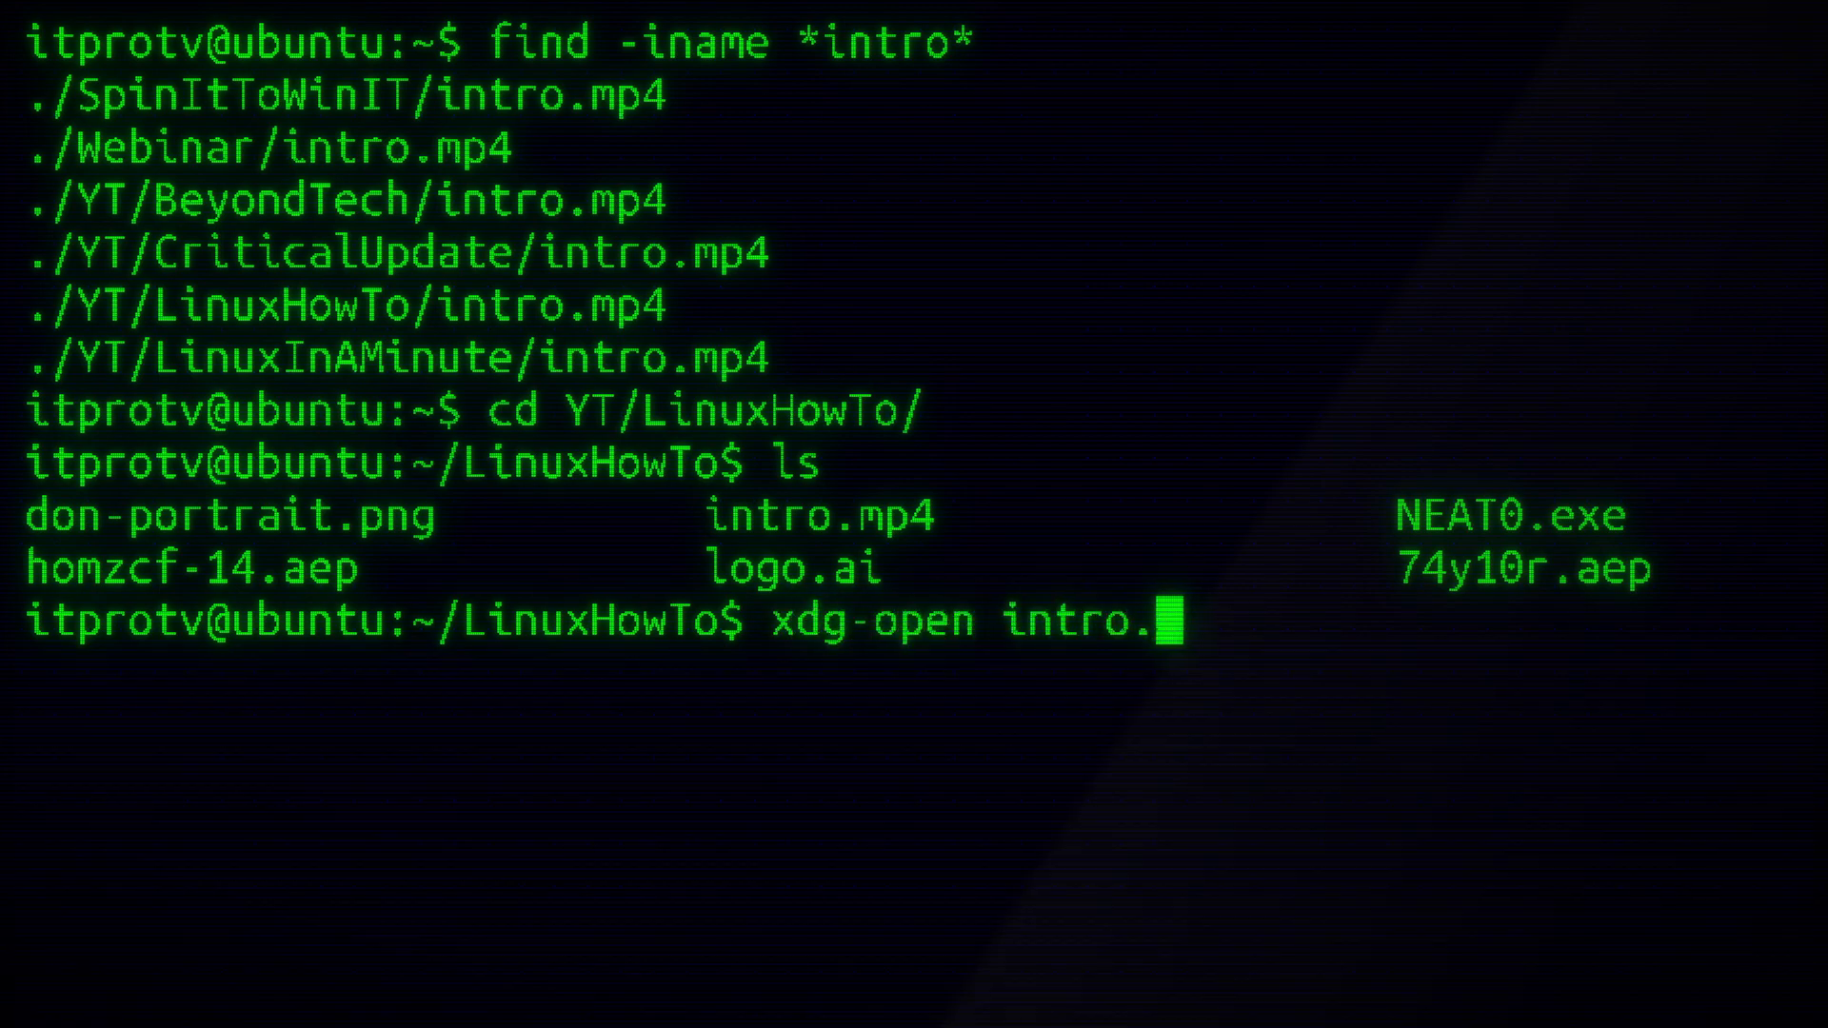
{"action": "key", "text": "Return"}
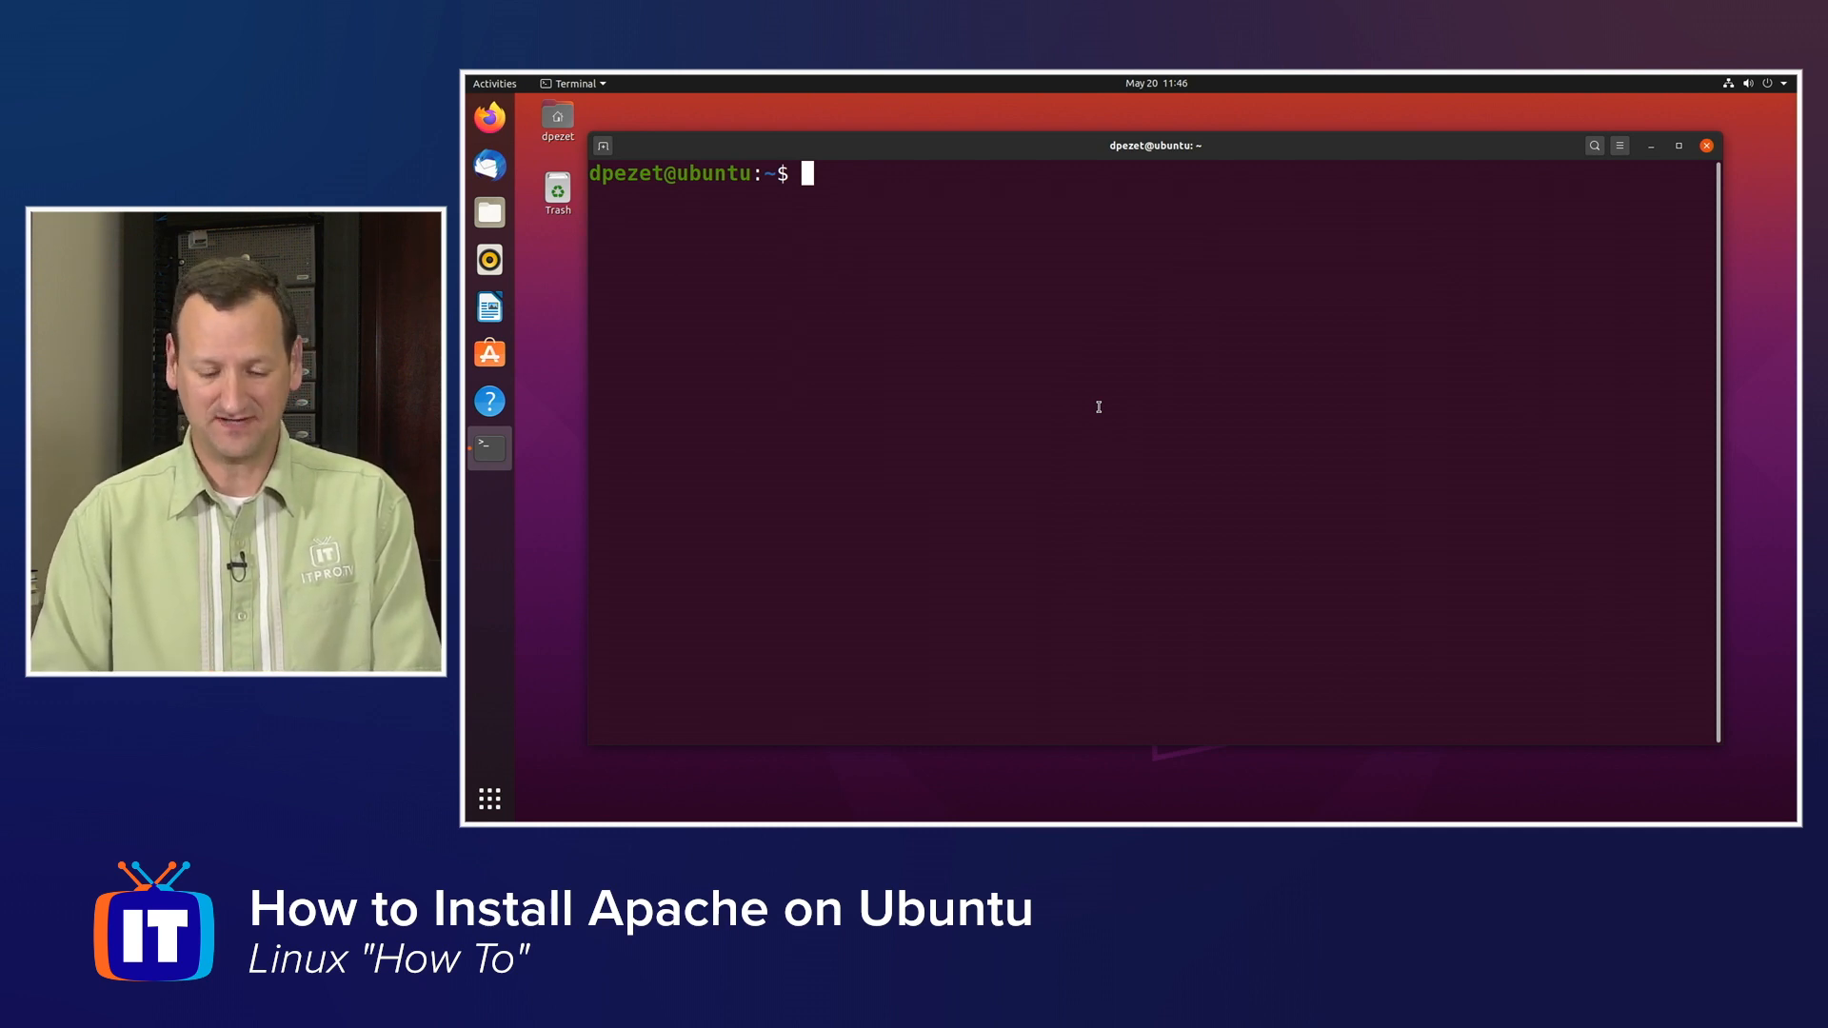
Install apache2 via sudo apt, supplying the password and answering y to continue
{"action": "type", "text": "sudo"}
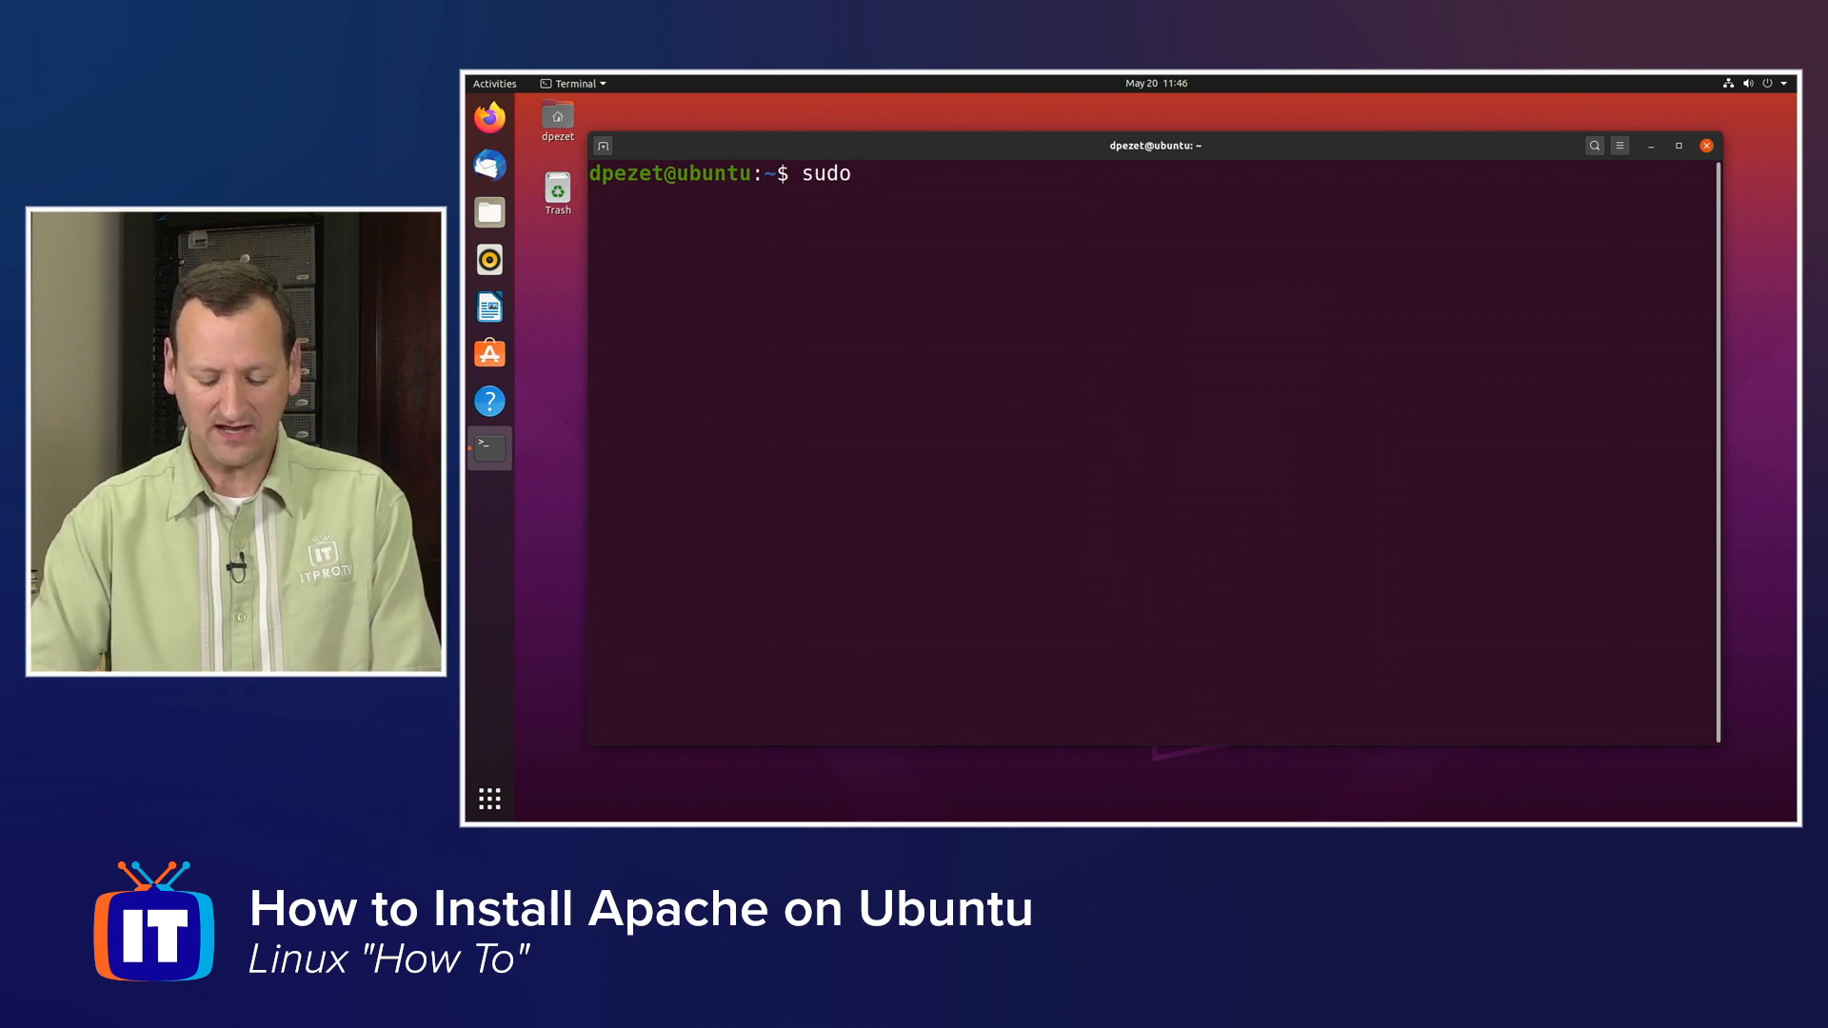
{"action": "type", "text": "apt"}
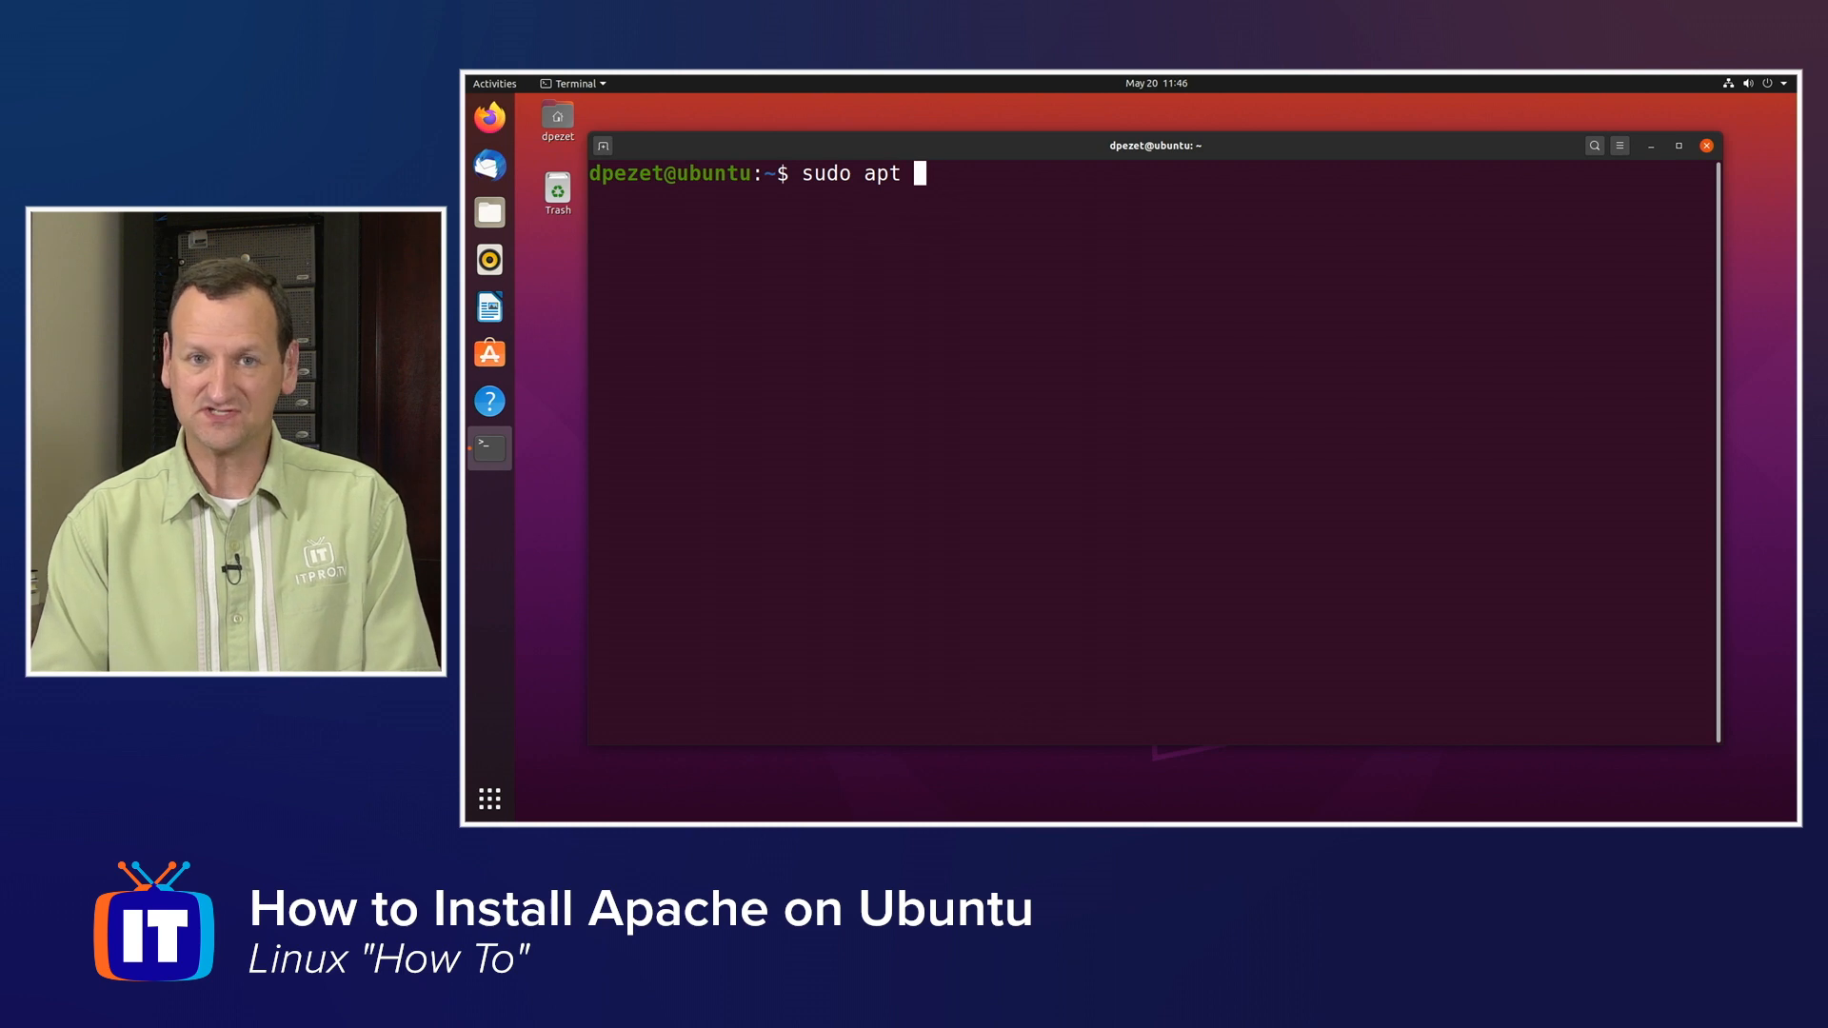
{"action": "type", "text": "install apa"}
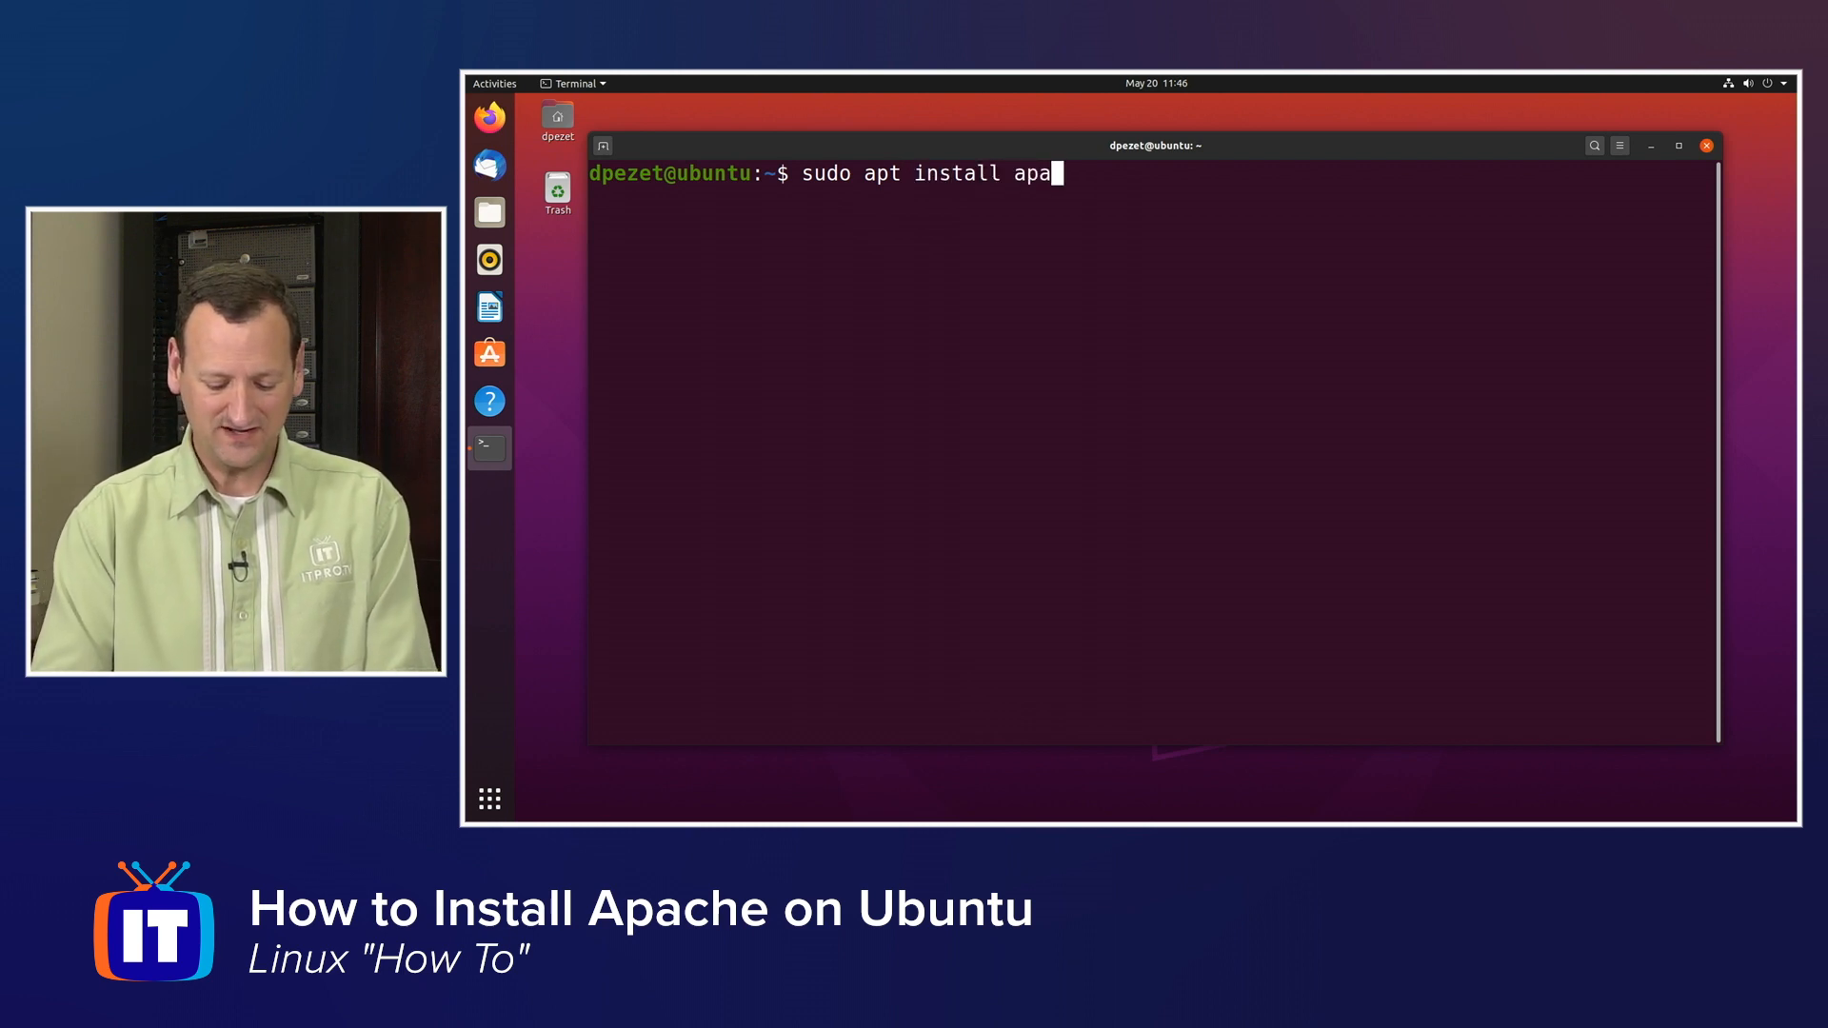
{"action": "type", "text": "che2"}
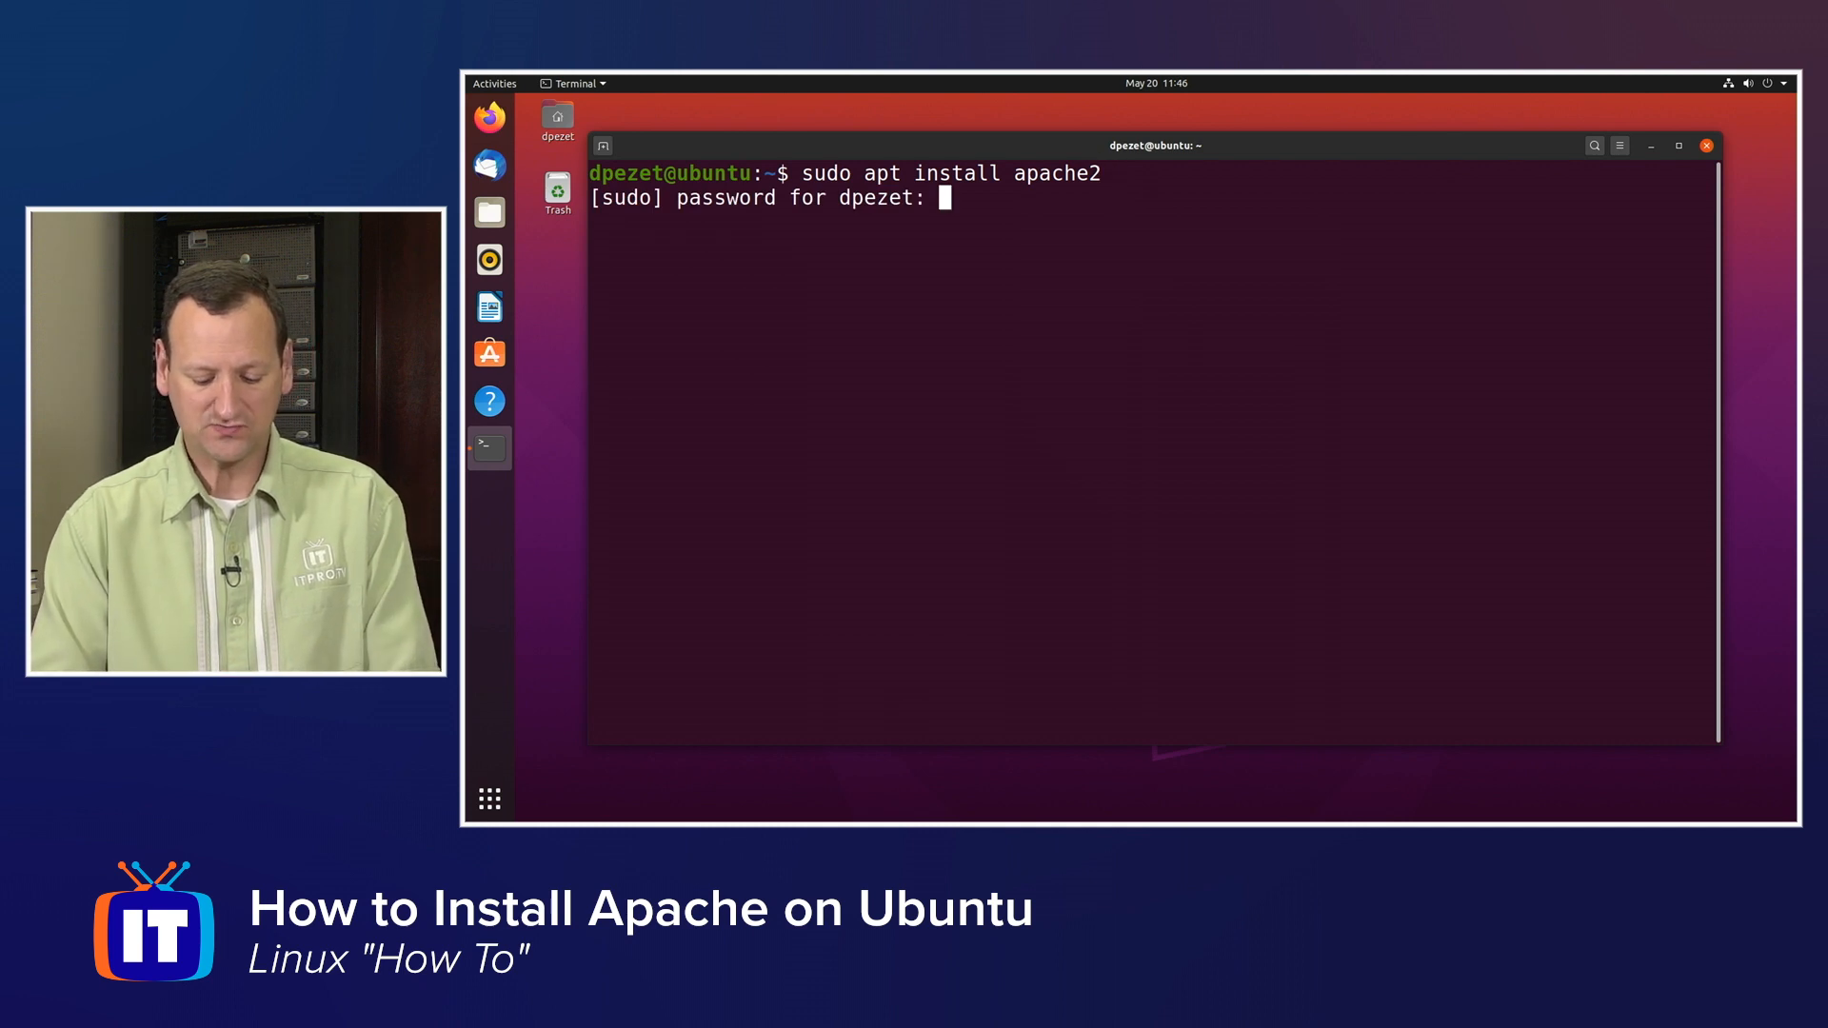
{"action": "key", "text": "Enter"}
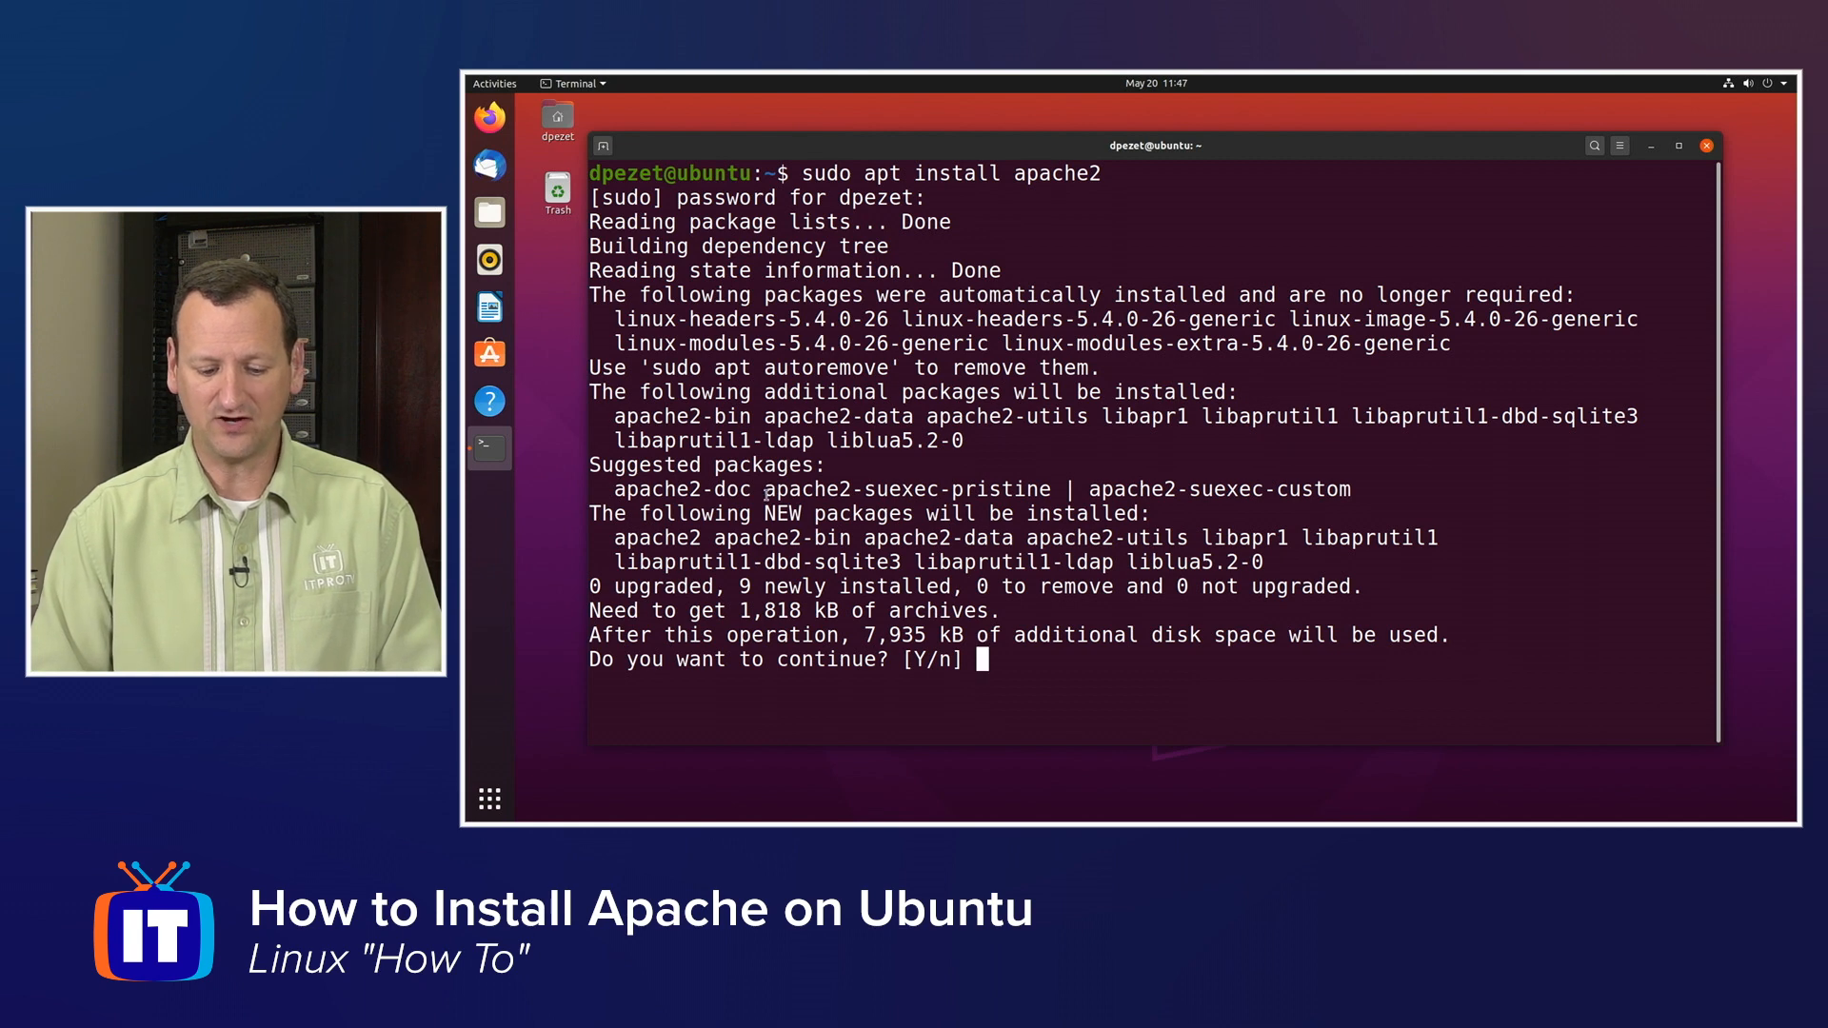
{"action": "type", "text": "y"}
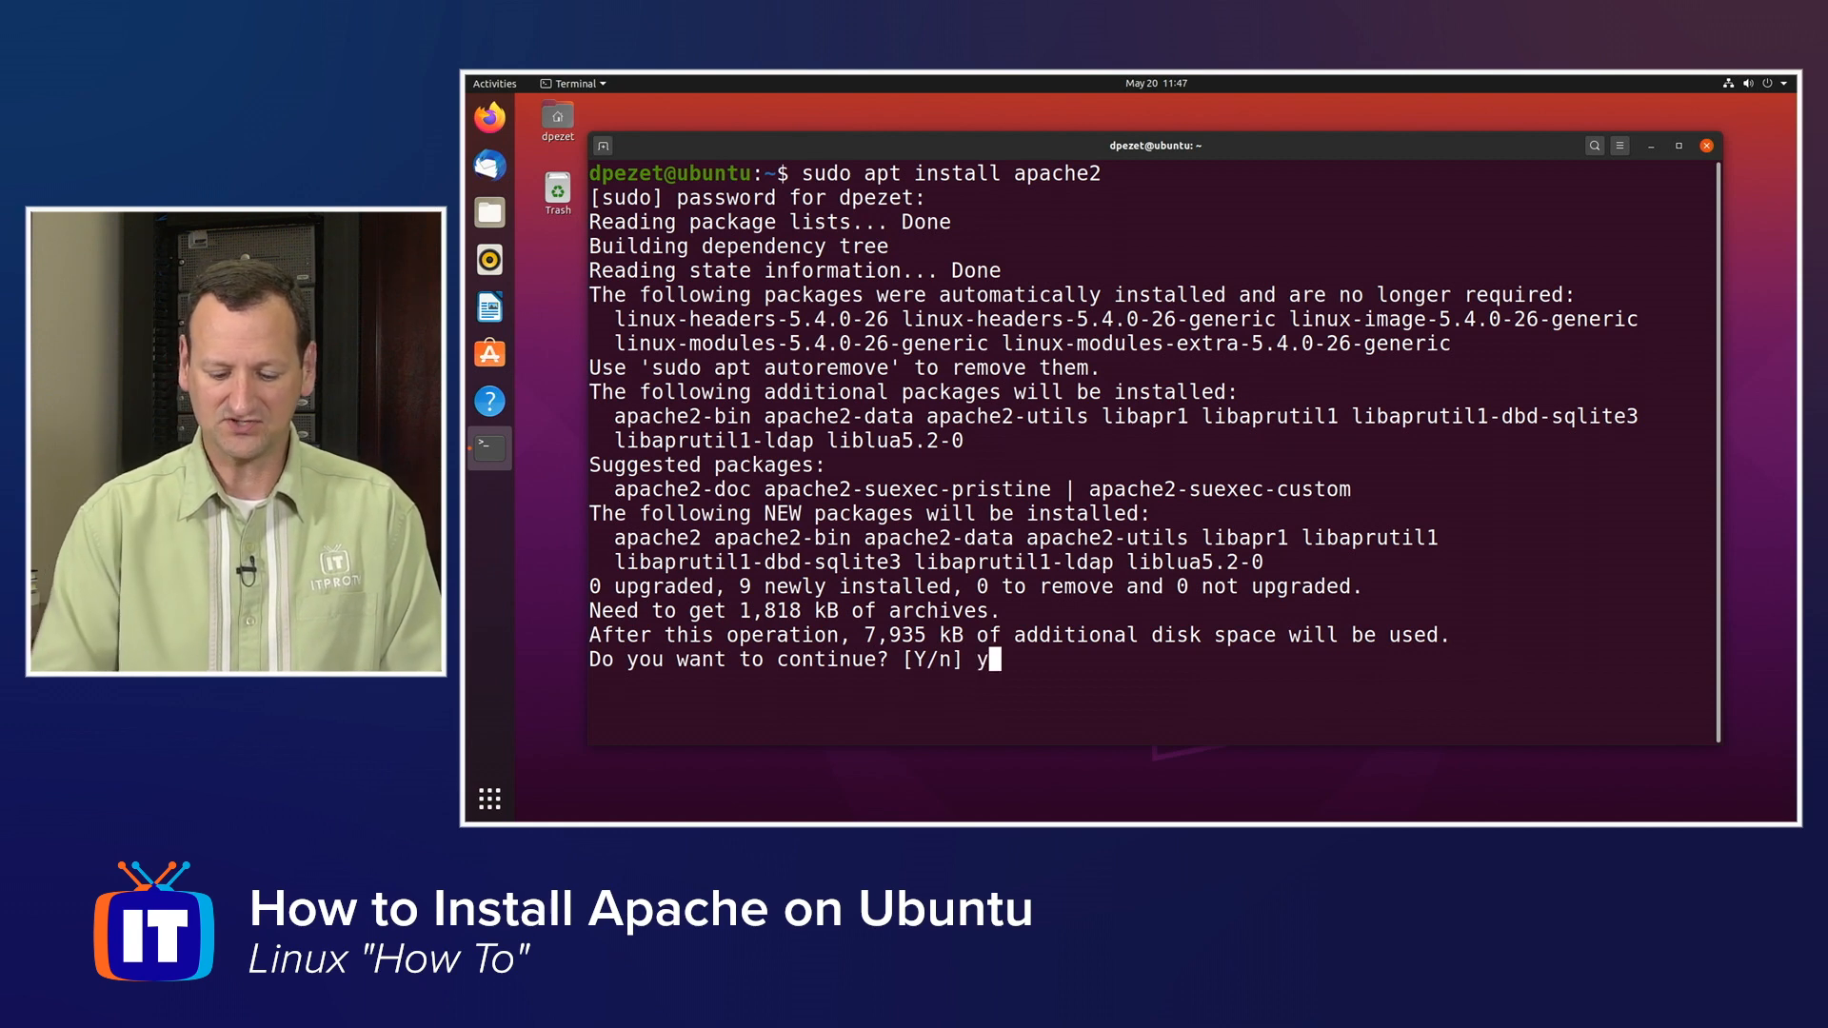
{"action": "key", "text": "Return"}
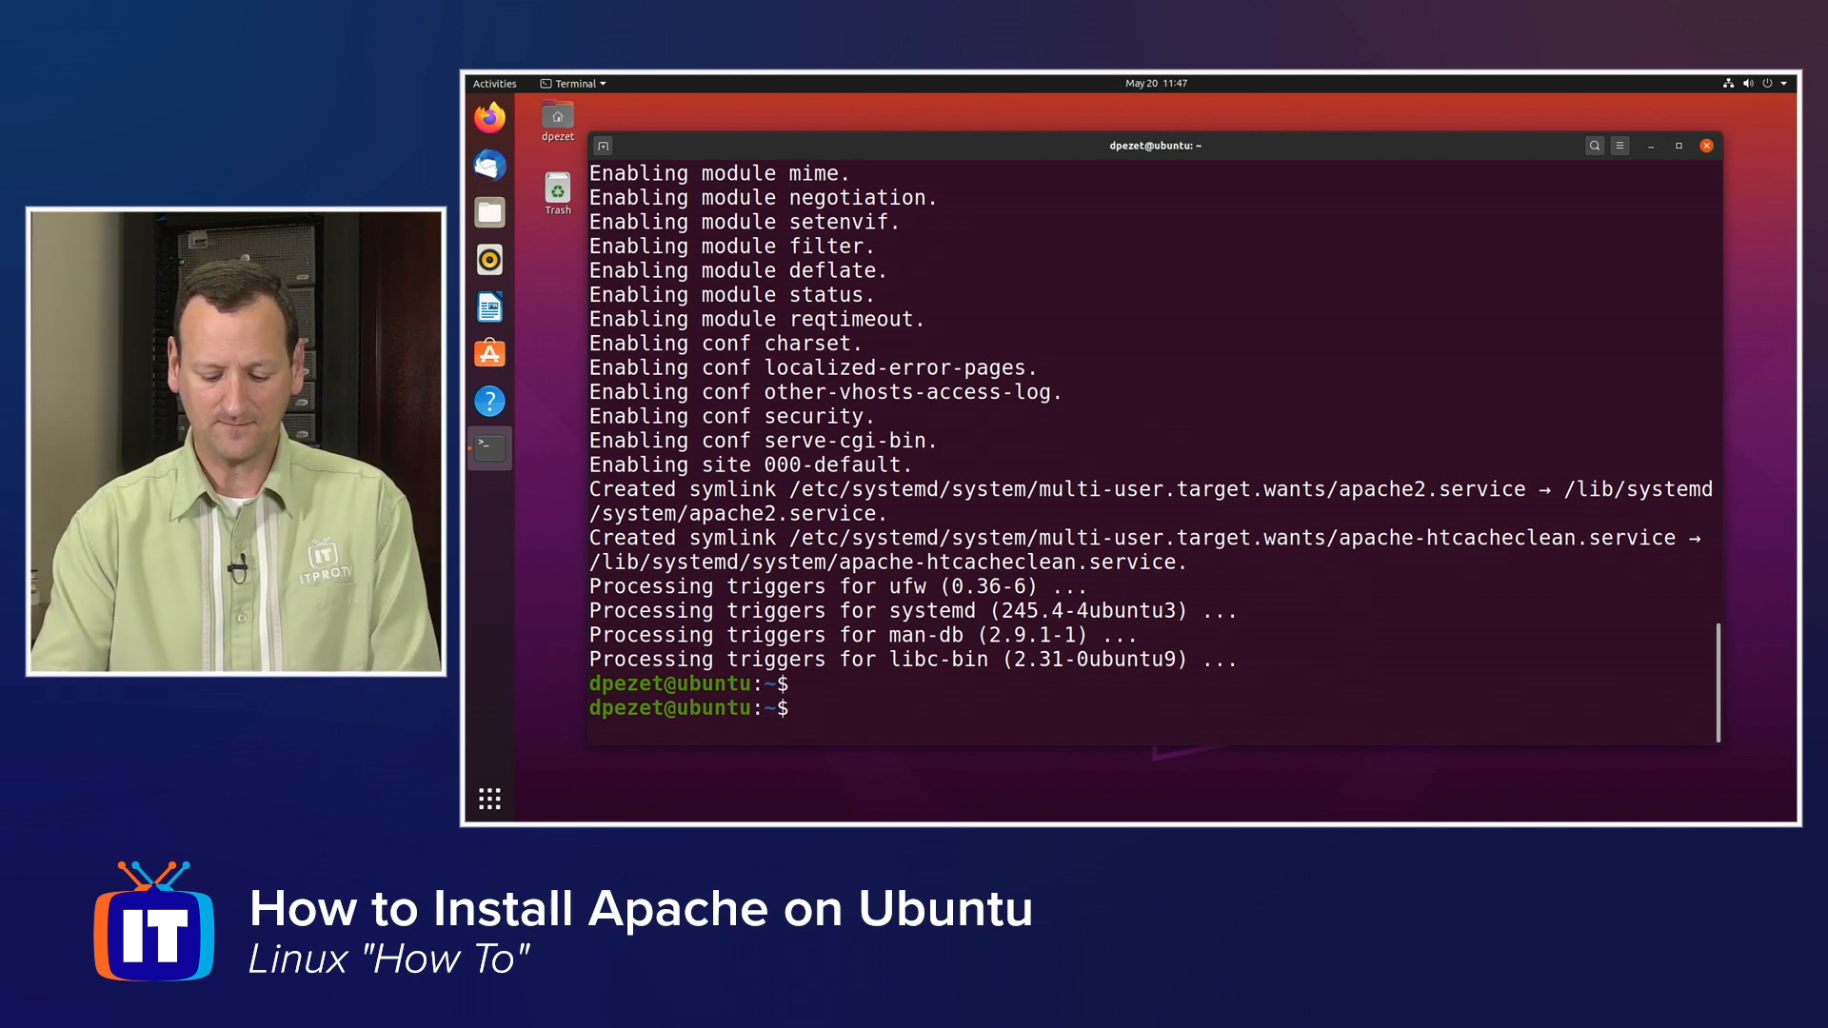
Run sudo systemctl enable --now apache2 to start the service now and at boot
{"action": "type", "text": "sudo systemctl"}
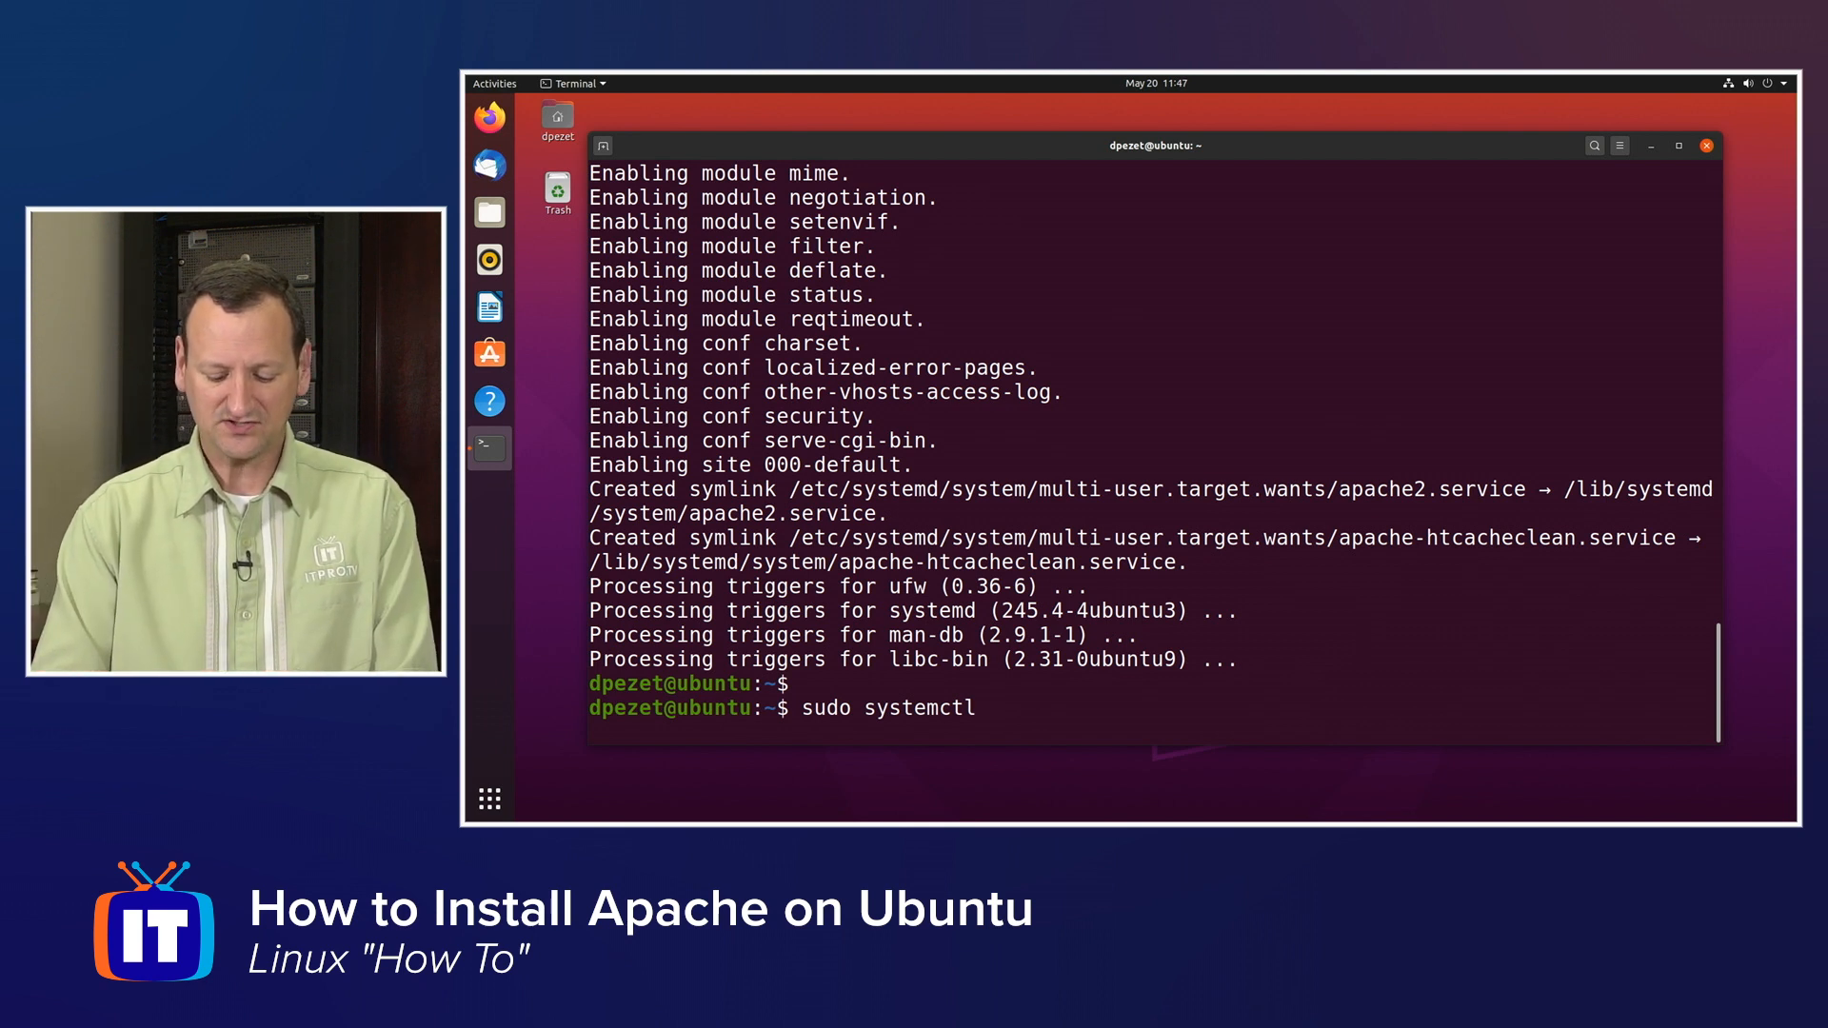
{"action": "type", "text": "enable --now"}
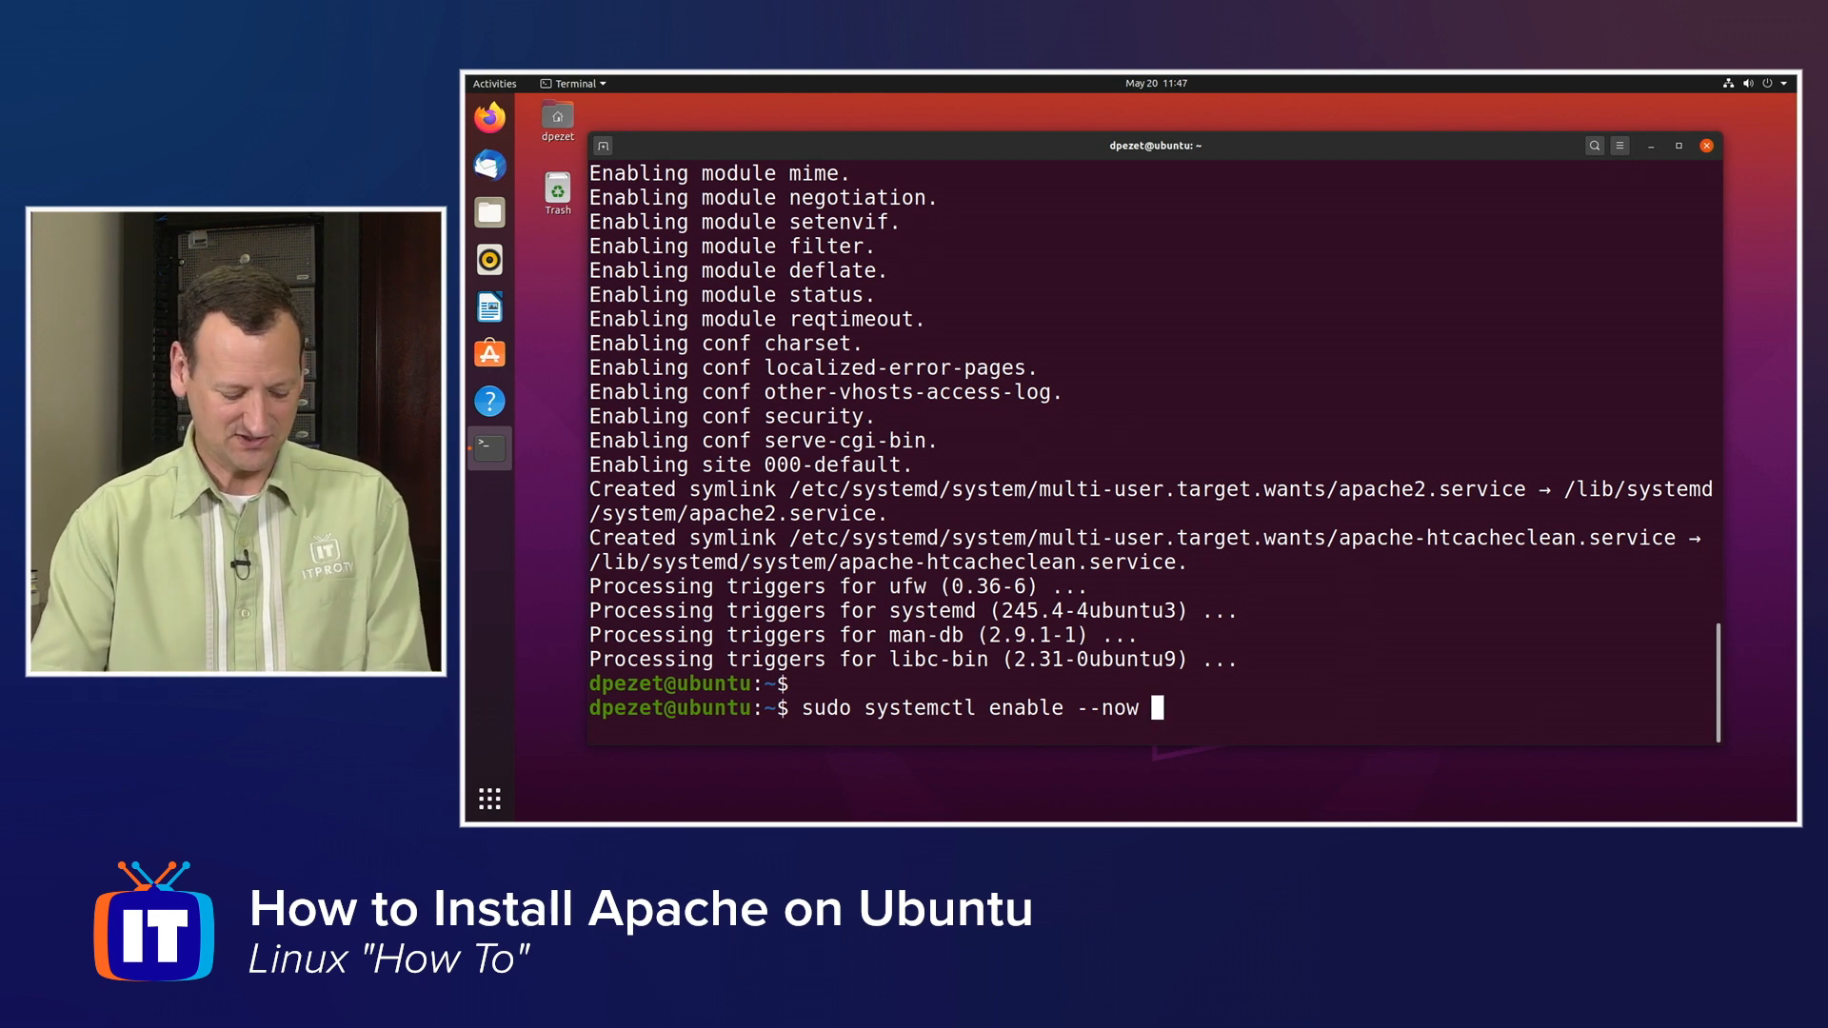
{"action": "type", "text": "apache2"}
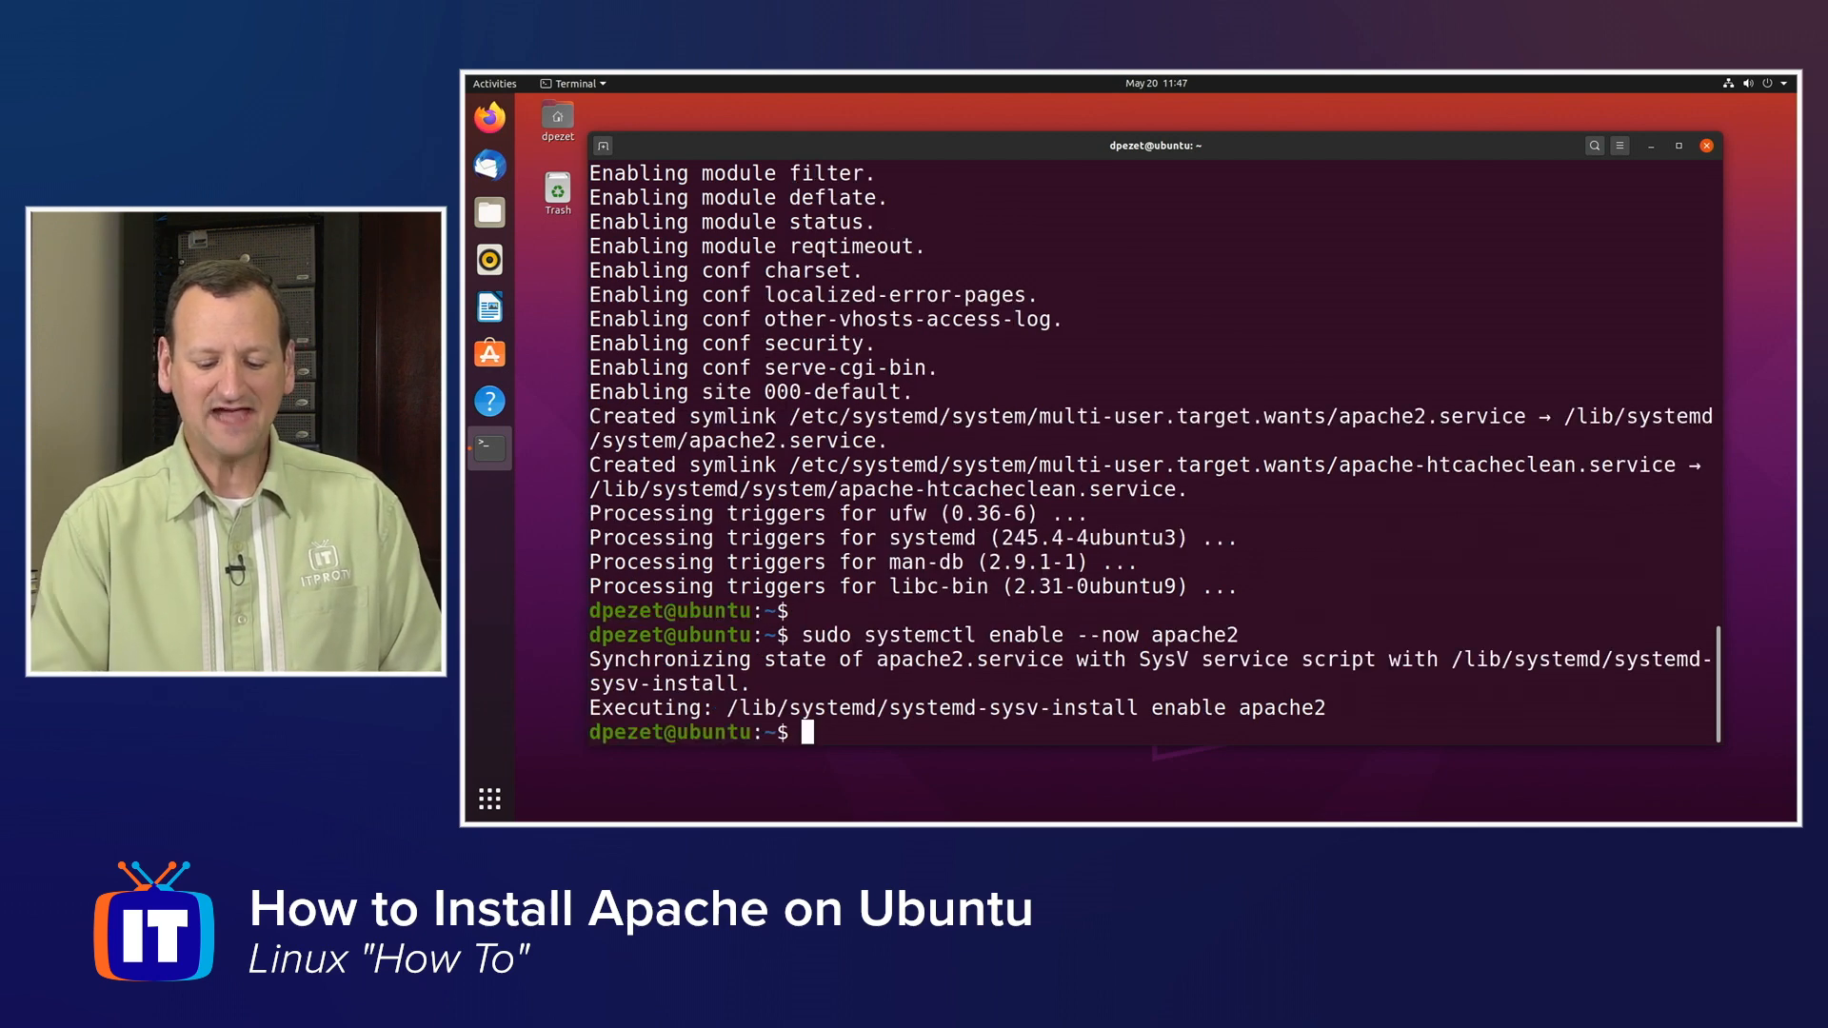
{"action": "key", "text": "Return"}
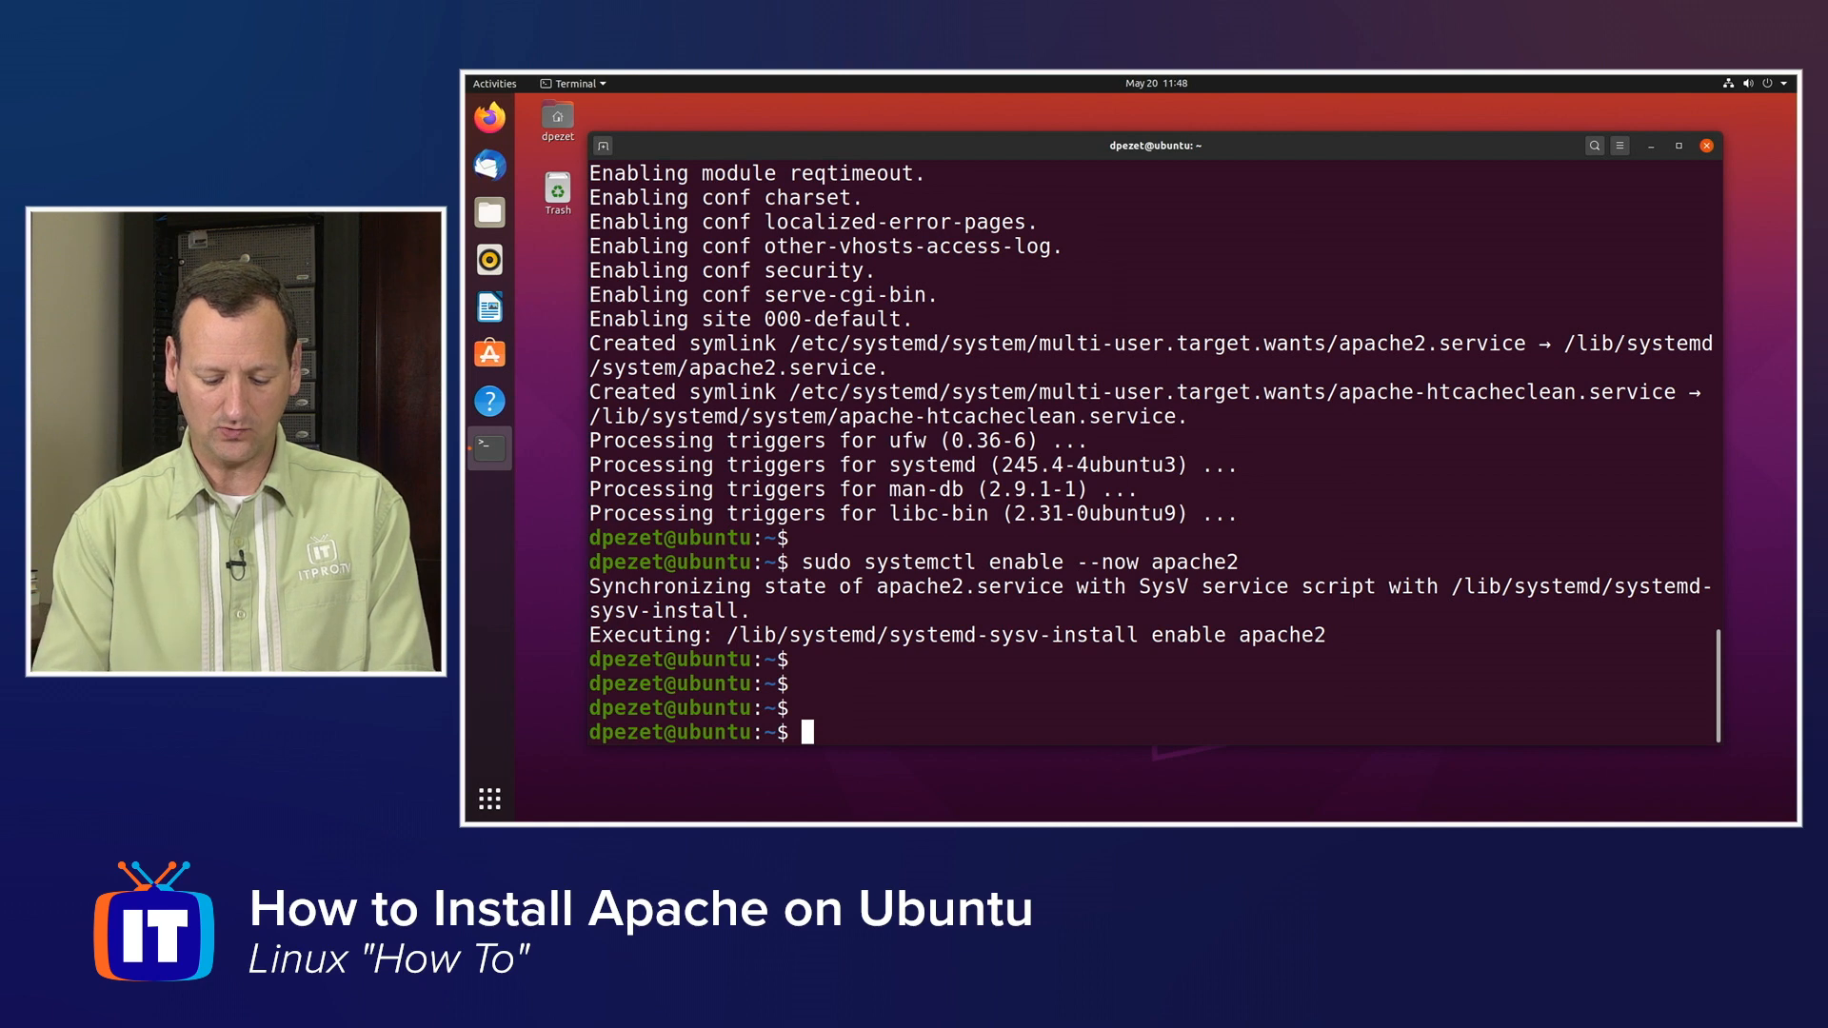
Check the current UFW firewall status and rules
{"action": "type", "text": "sudo ufw status"}
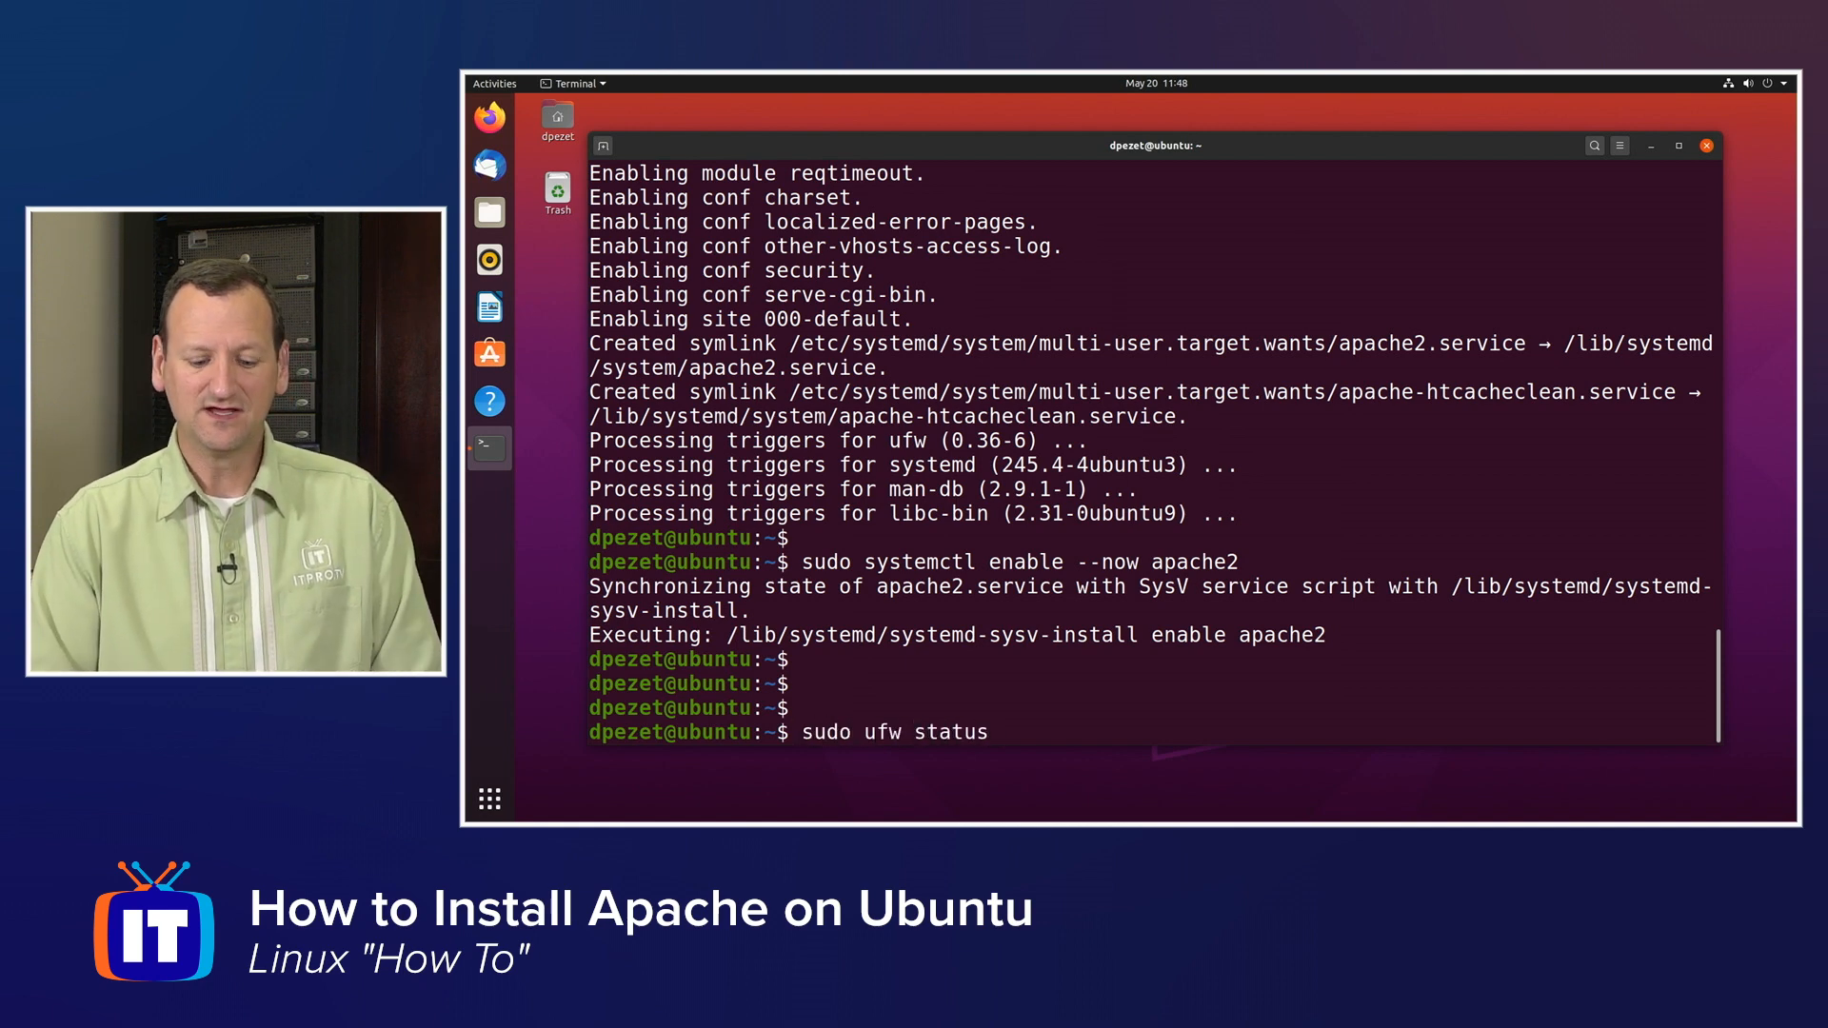
{"action": "key", "text": "Return"}
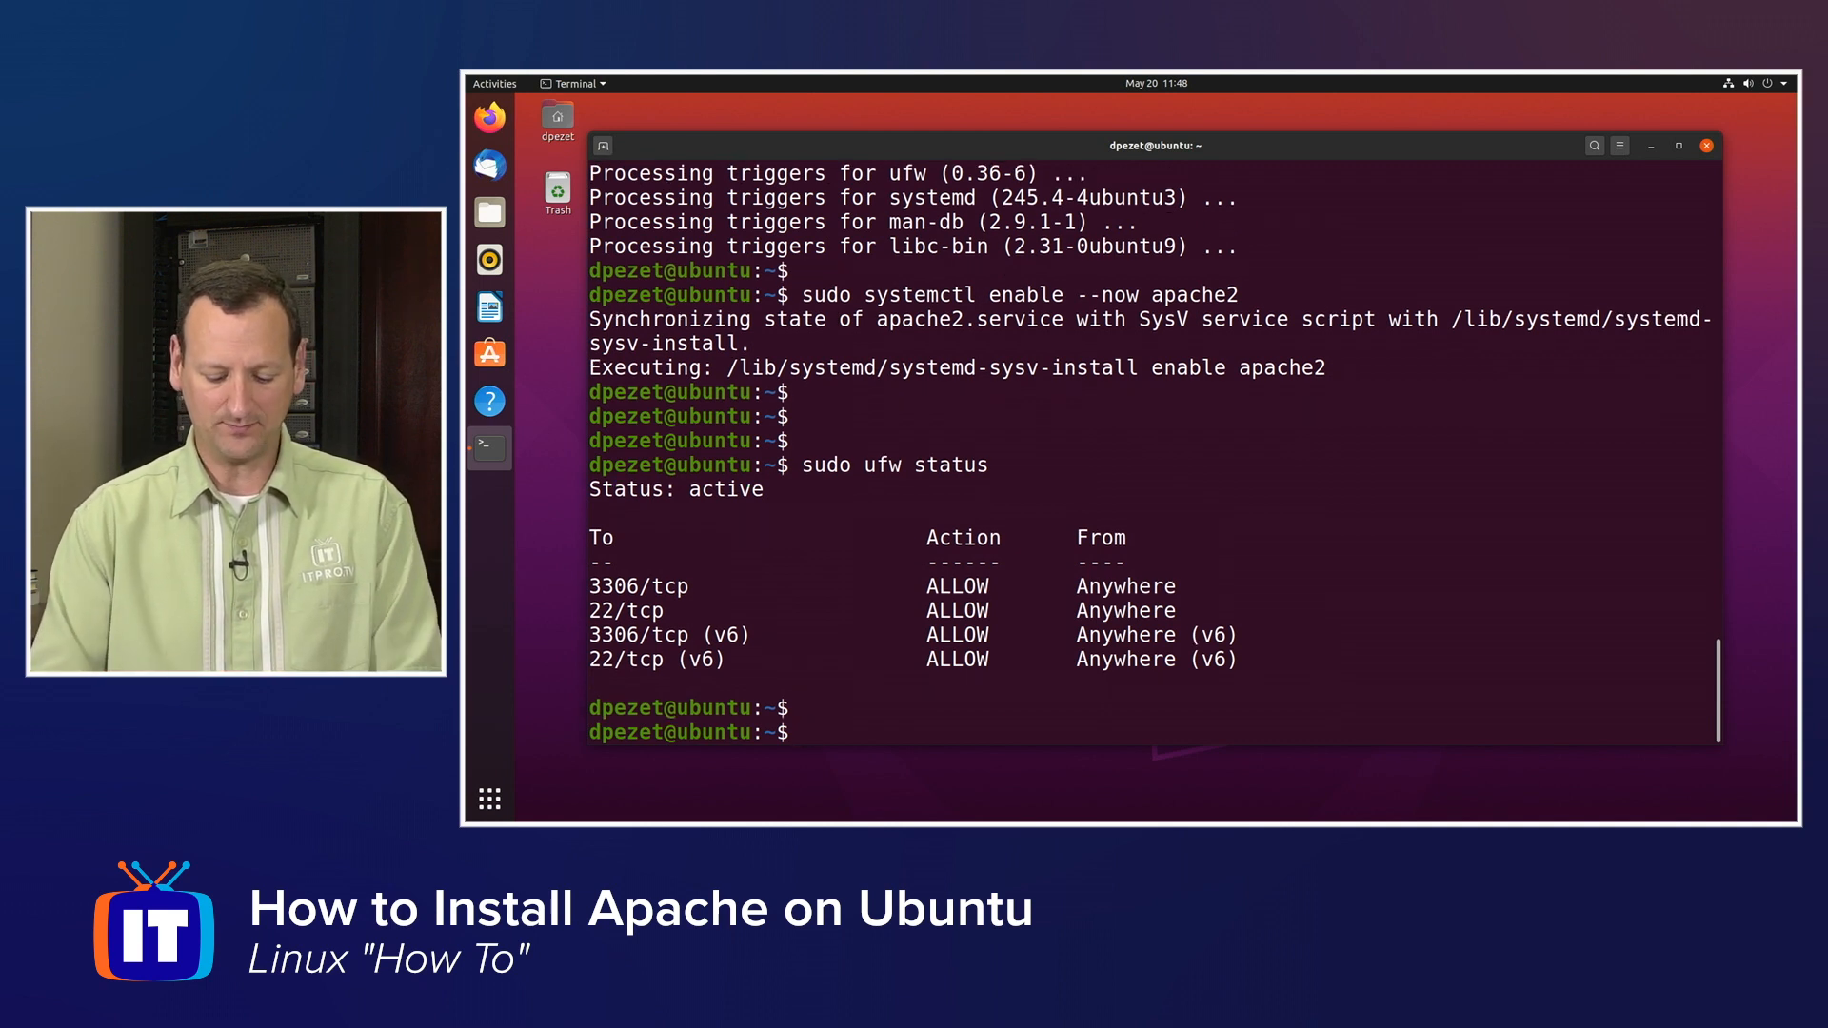
Add the UFW allow rule for 'Apache' and re-check the firewall status to confirm it
{"action": "type", "text": "sudo"}
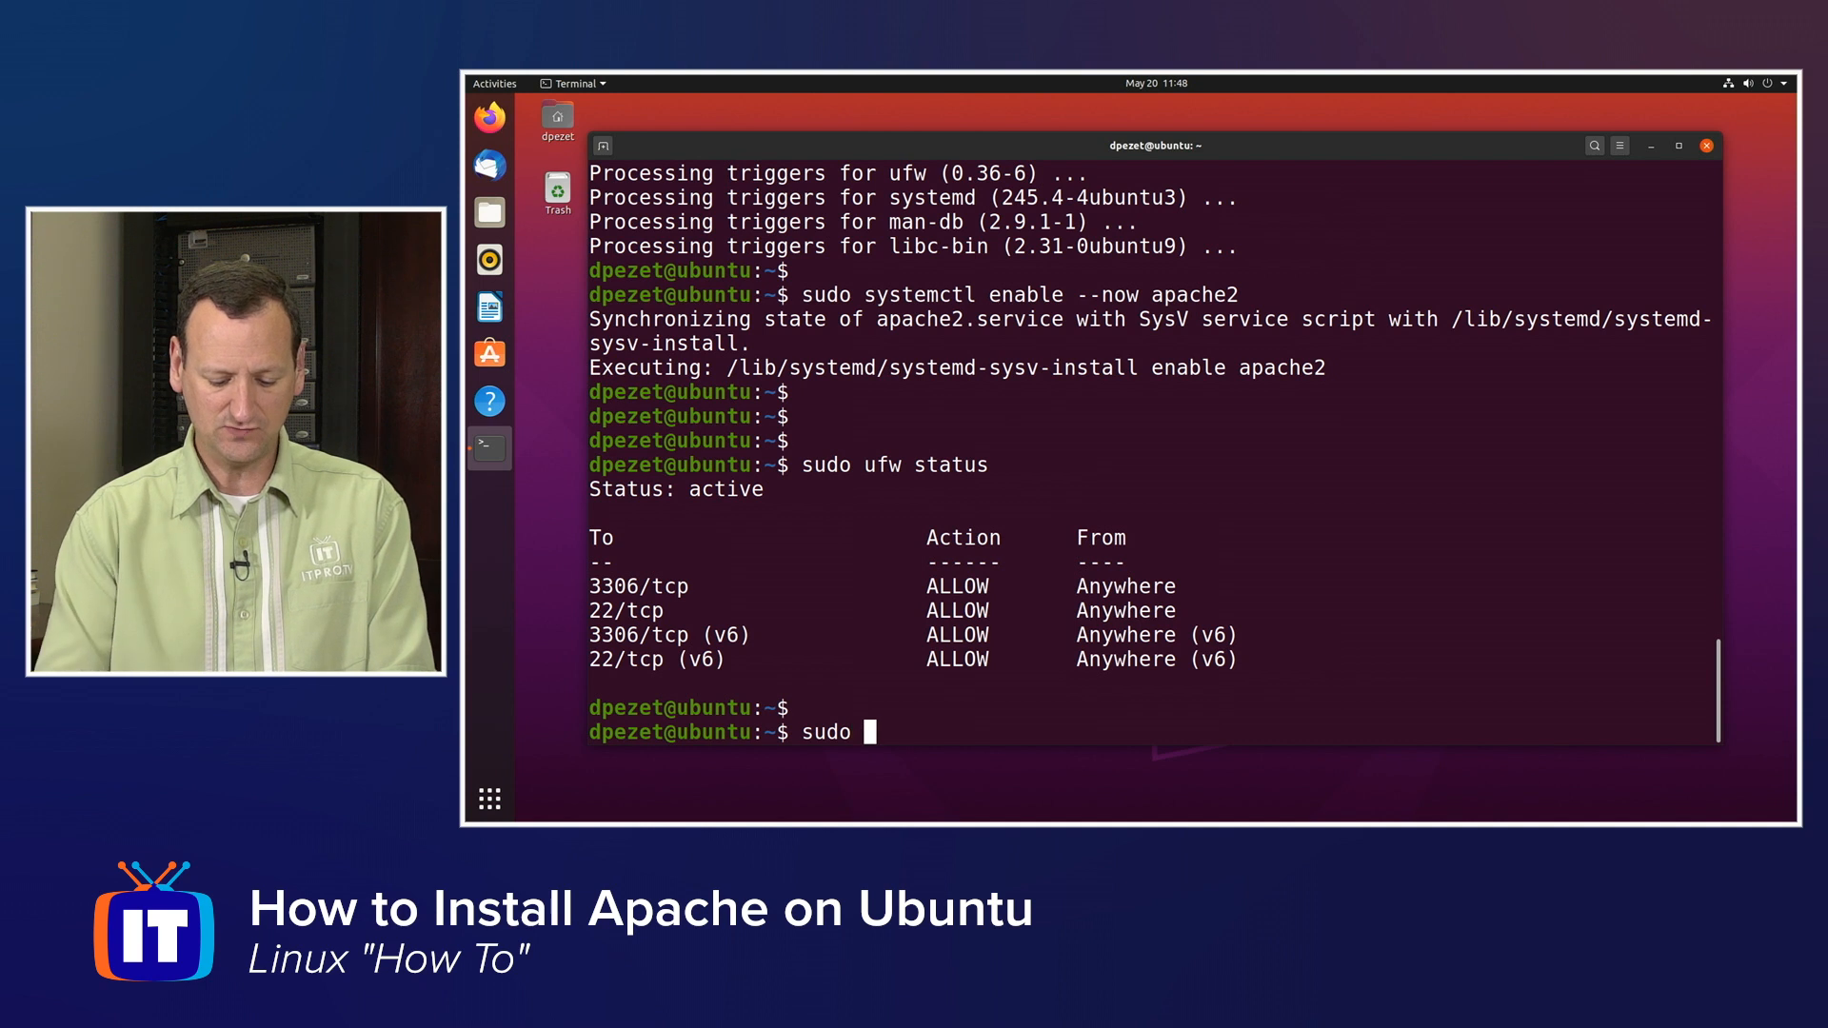
{"action": "type", "text": "ufw al"}
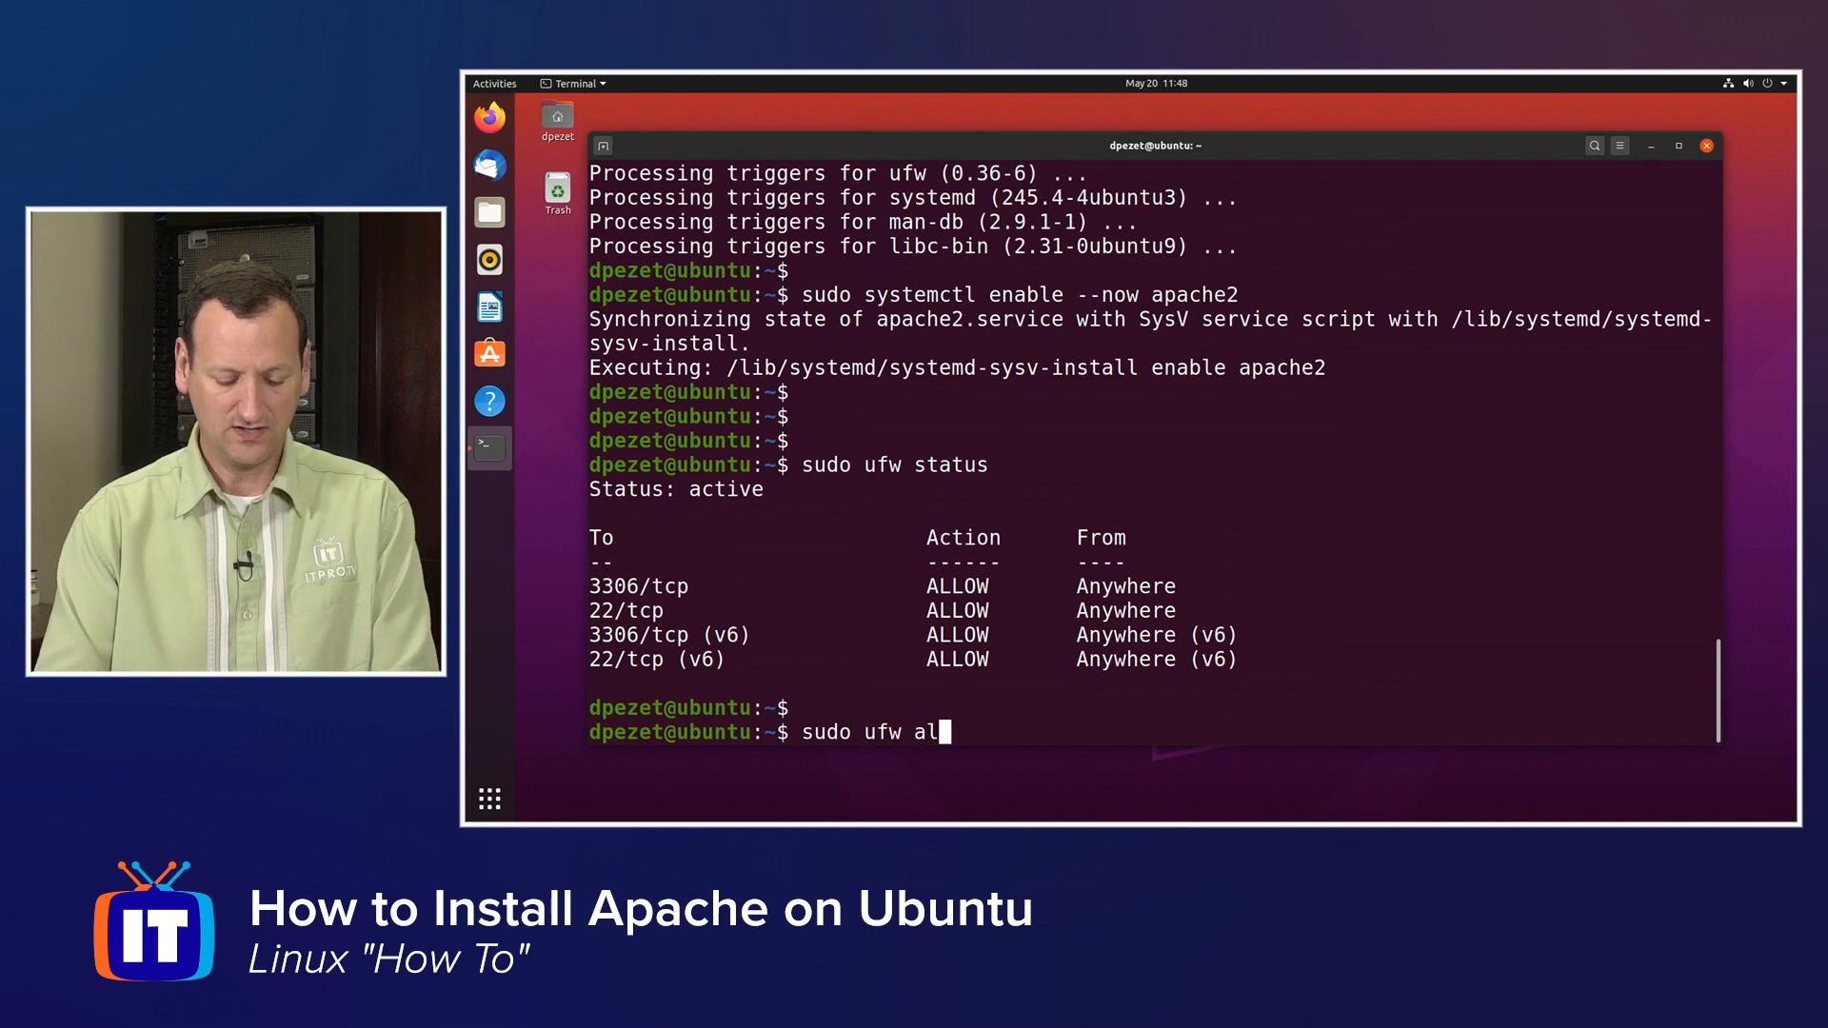
{"action": "type", "text": "low"}
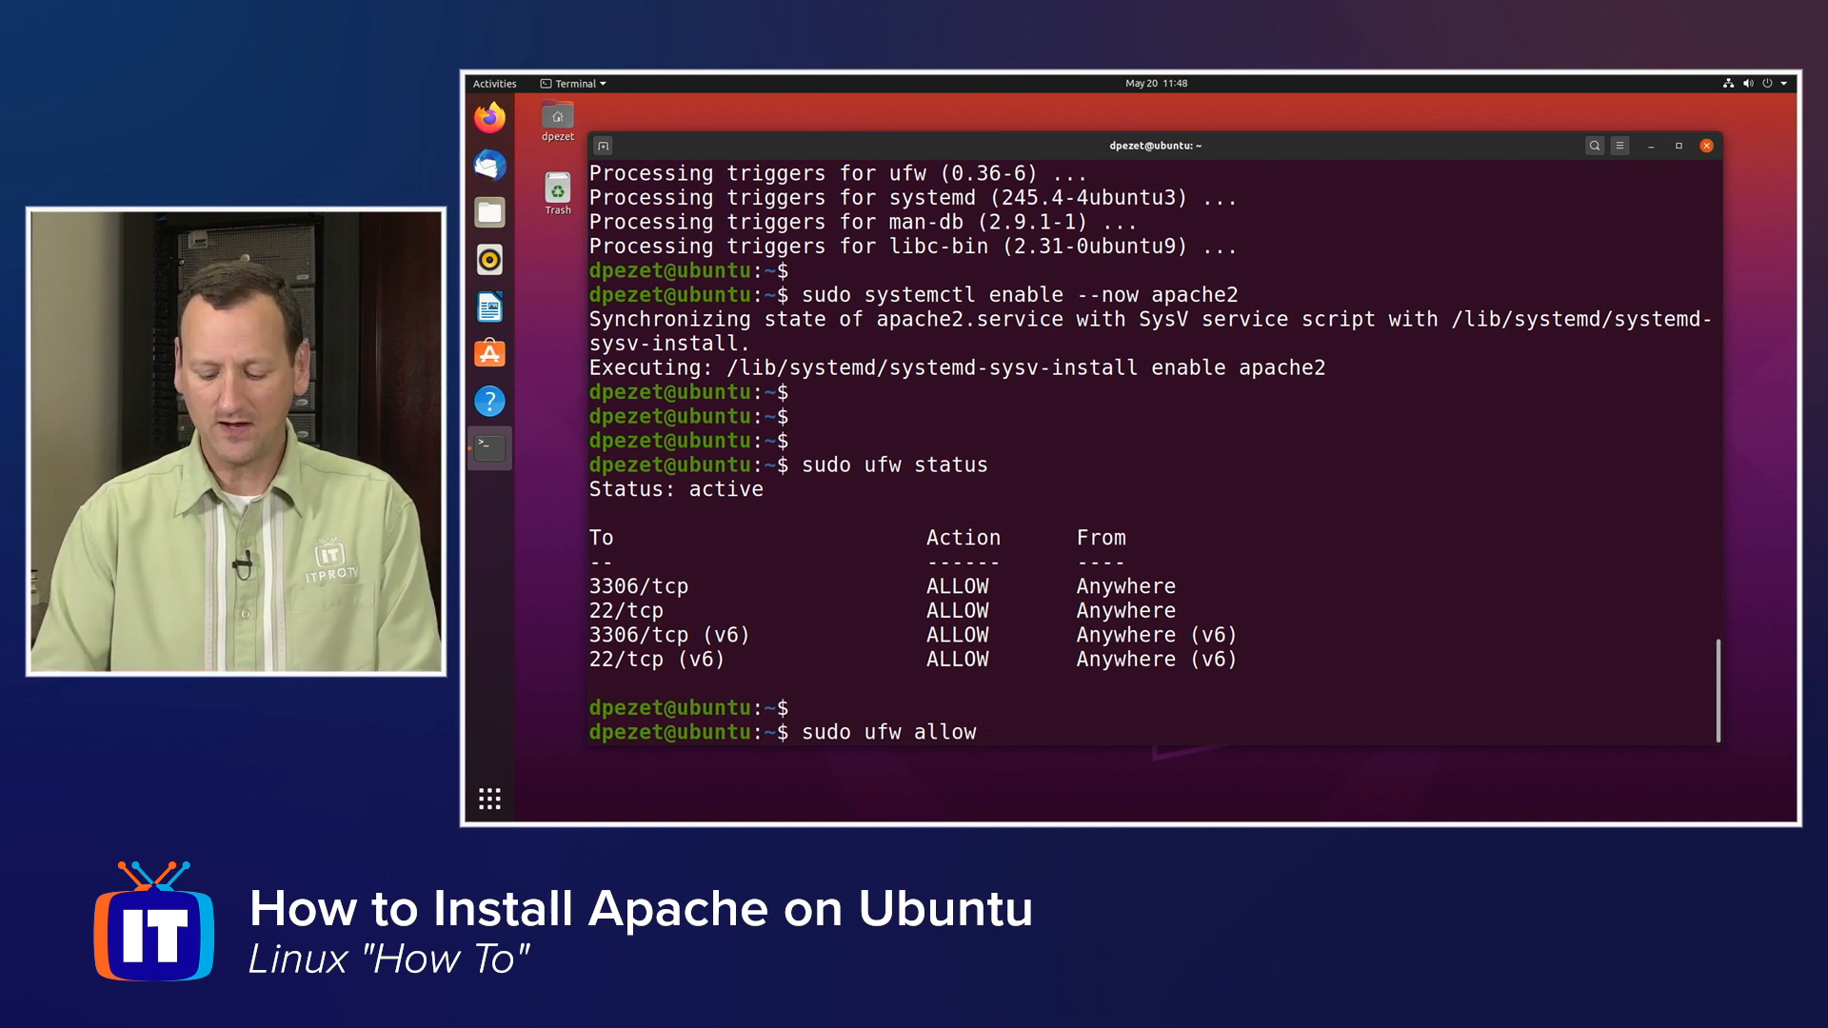
{"action": "type", "text": "'"}
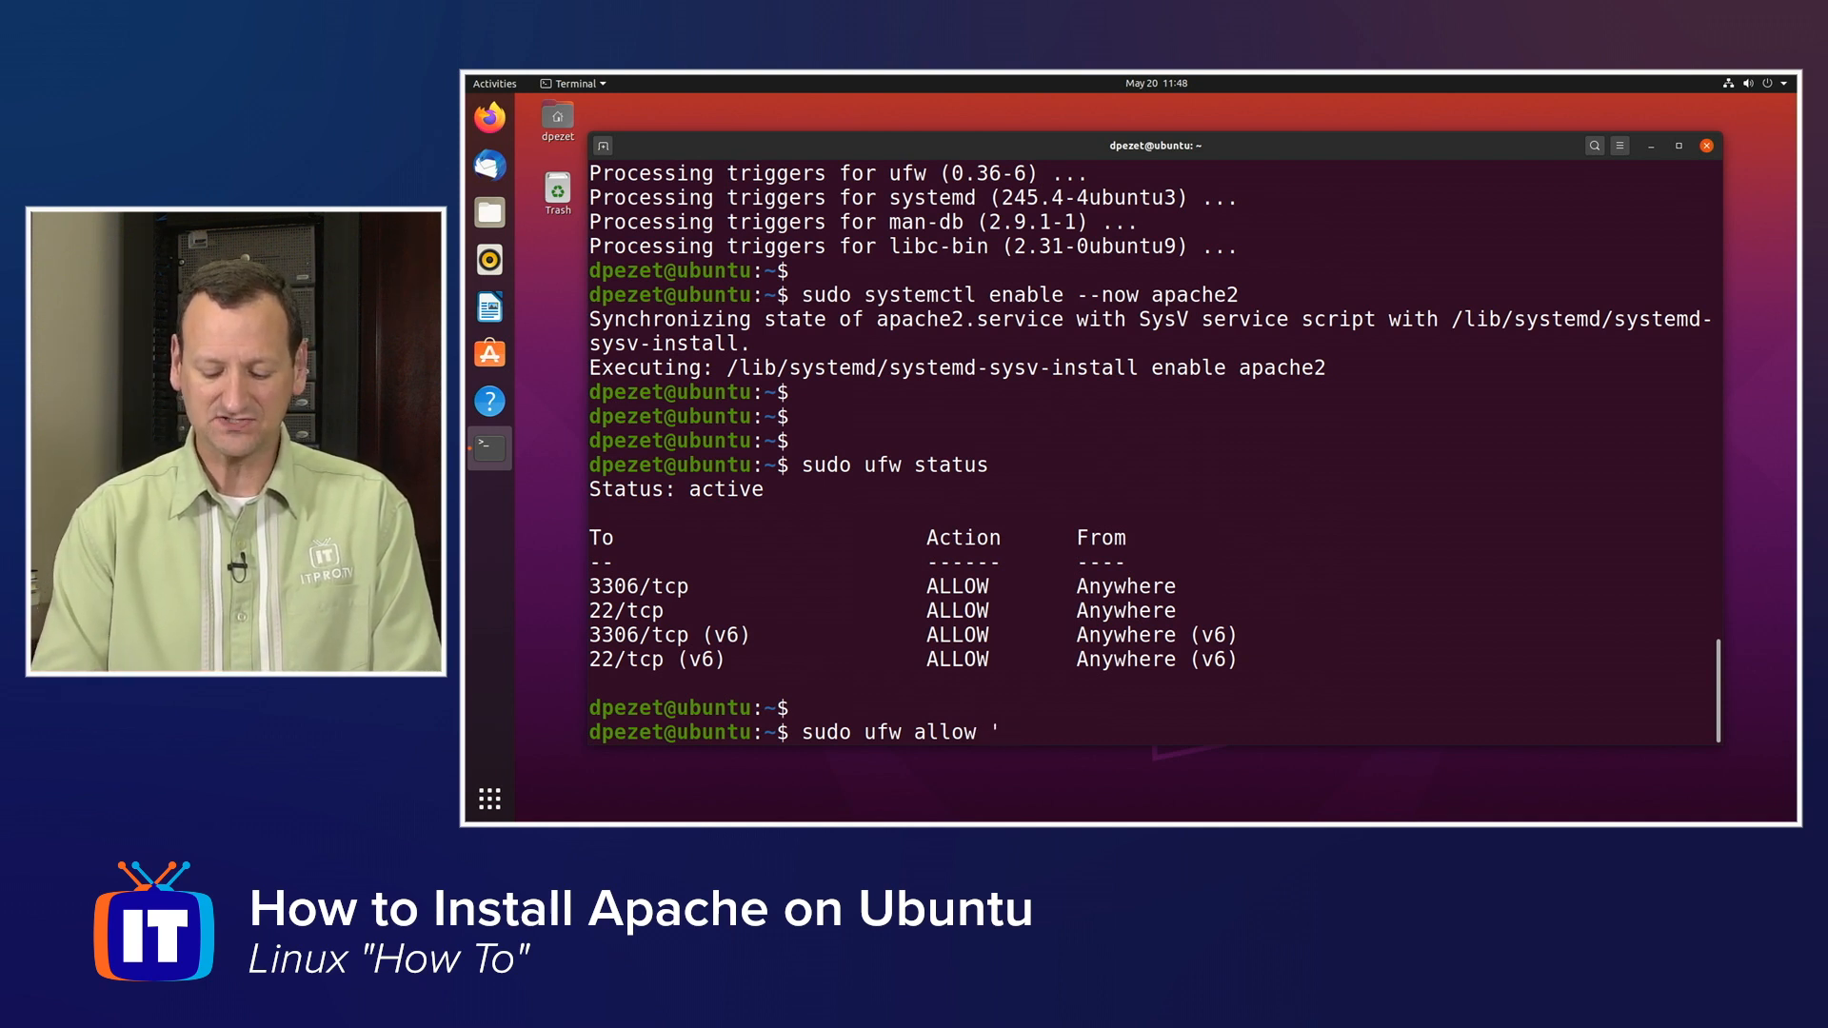
{"action": "type", "text": "Apache"}
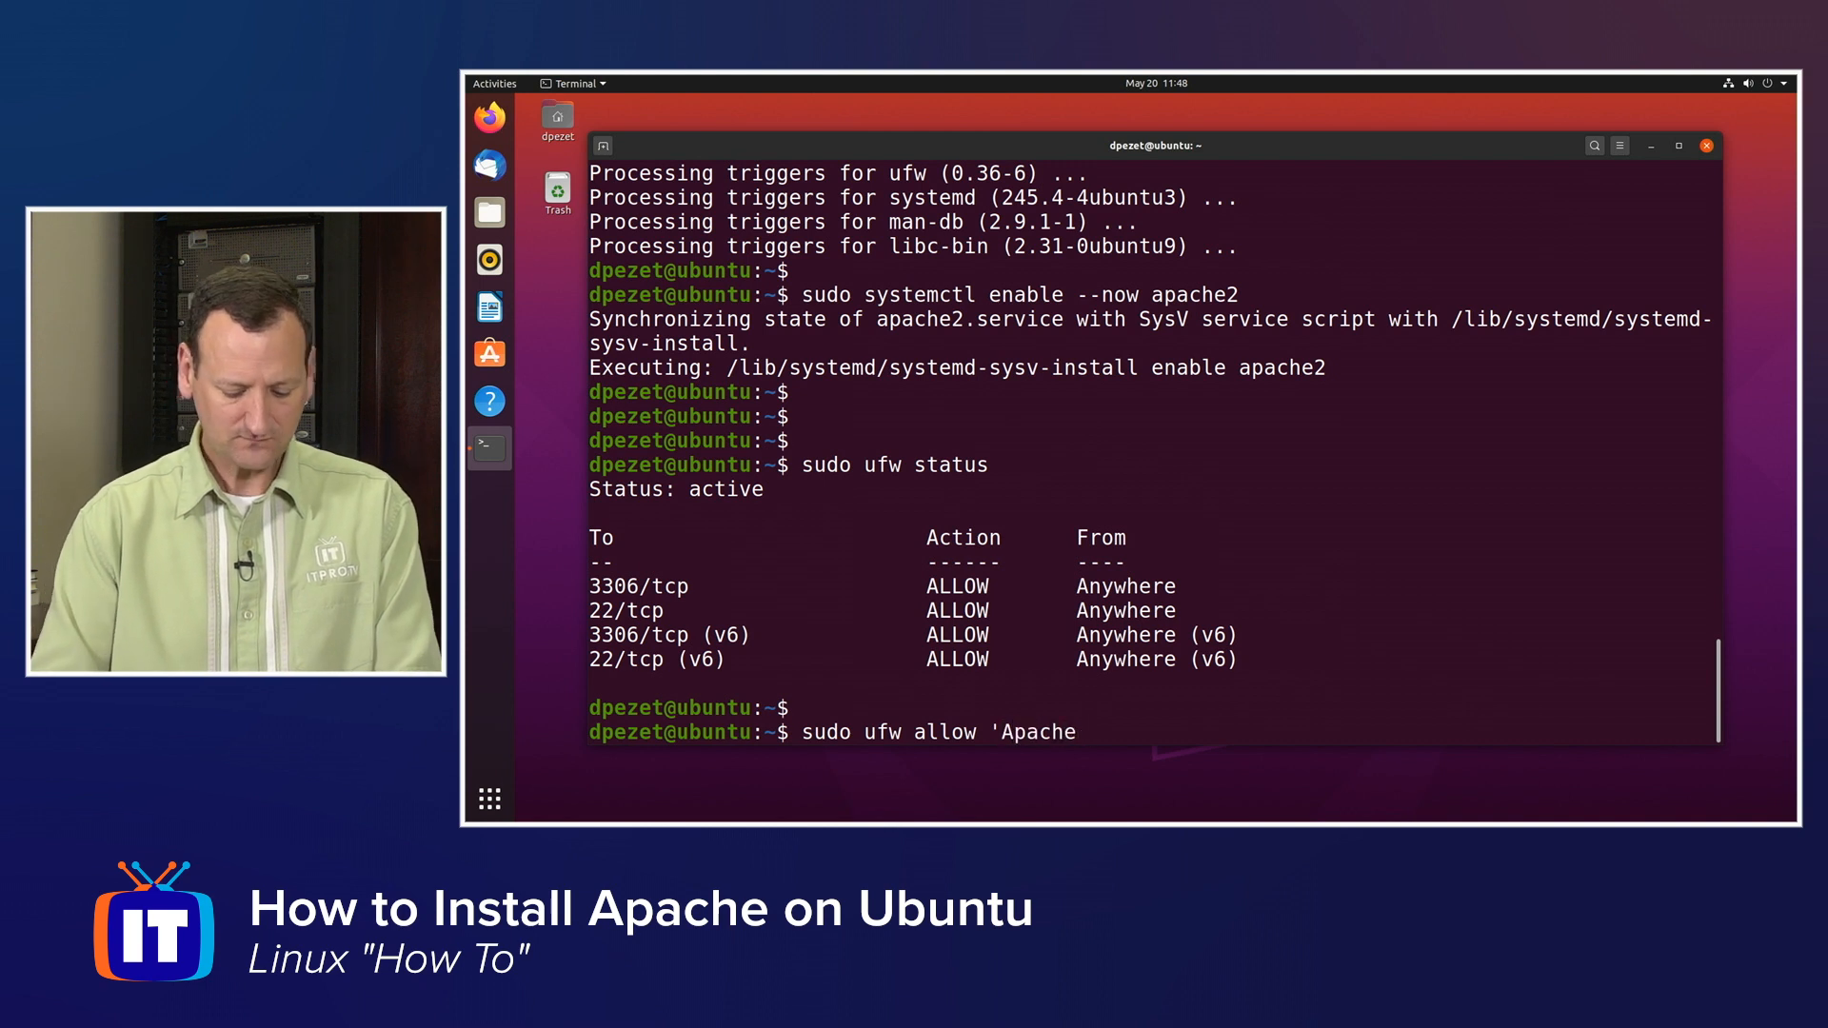
{"action": "type", "text": "'"}
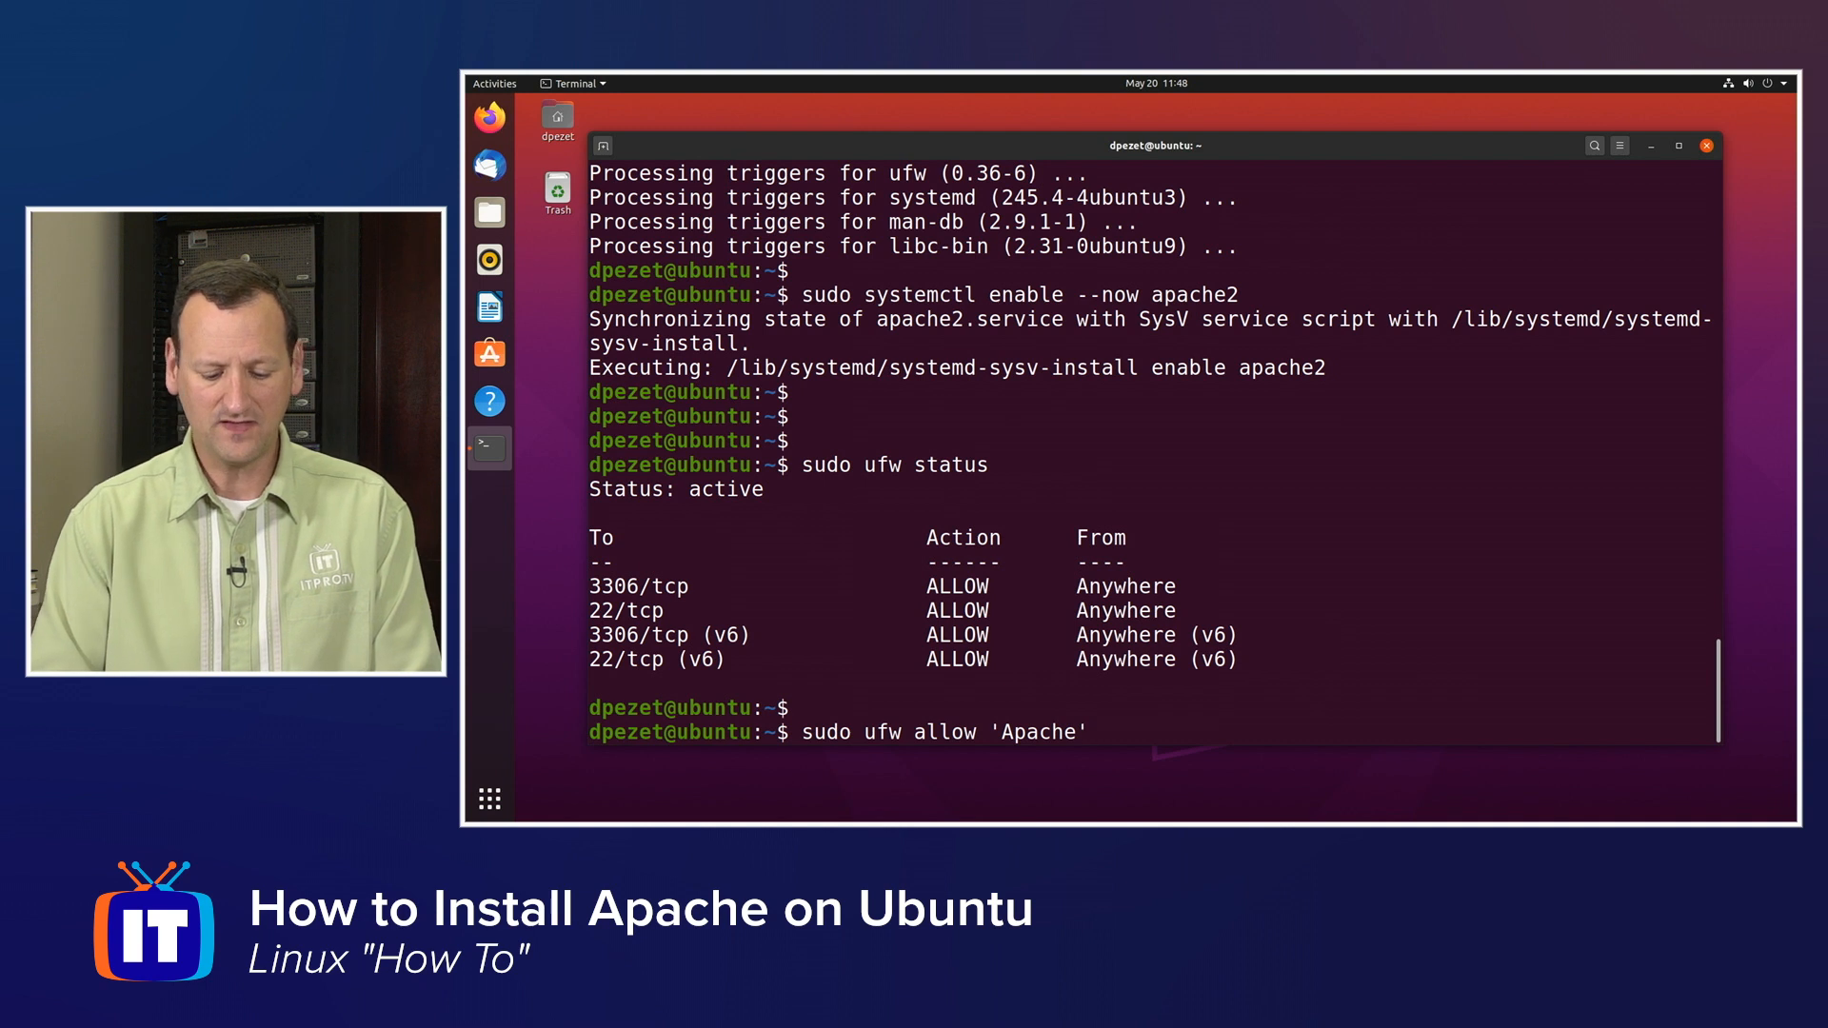
{"action": "key", "text": "Return"}
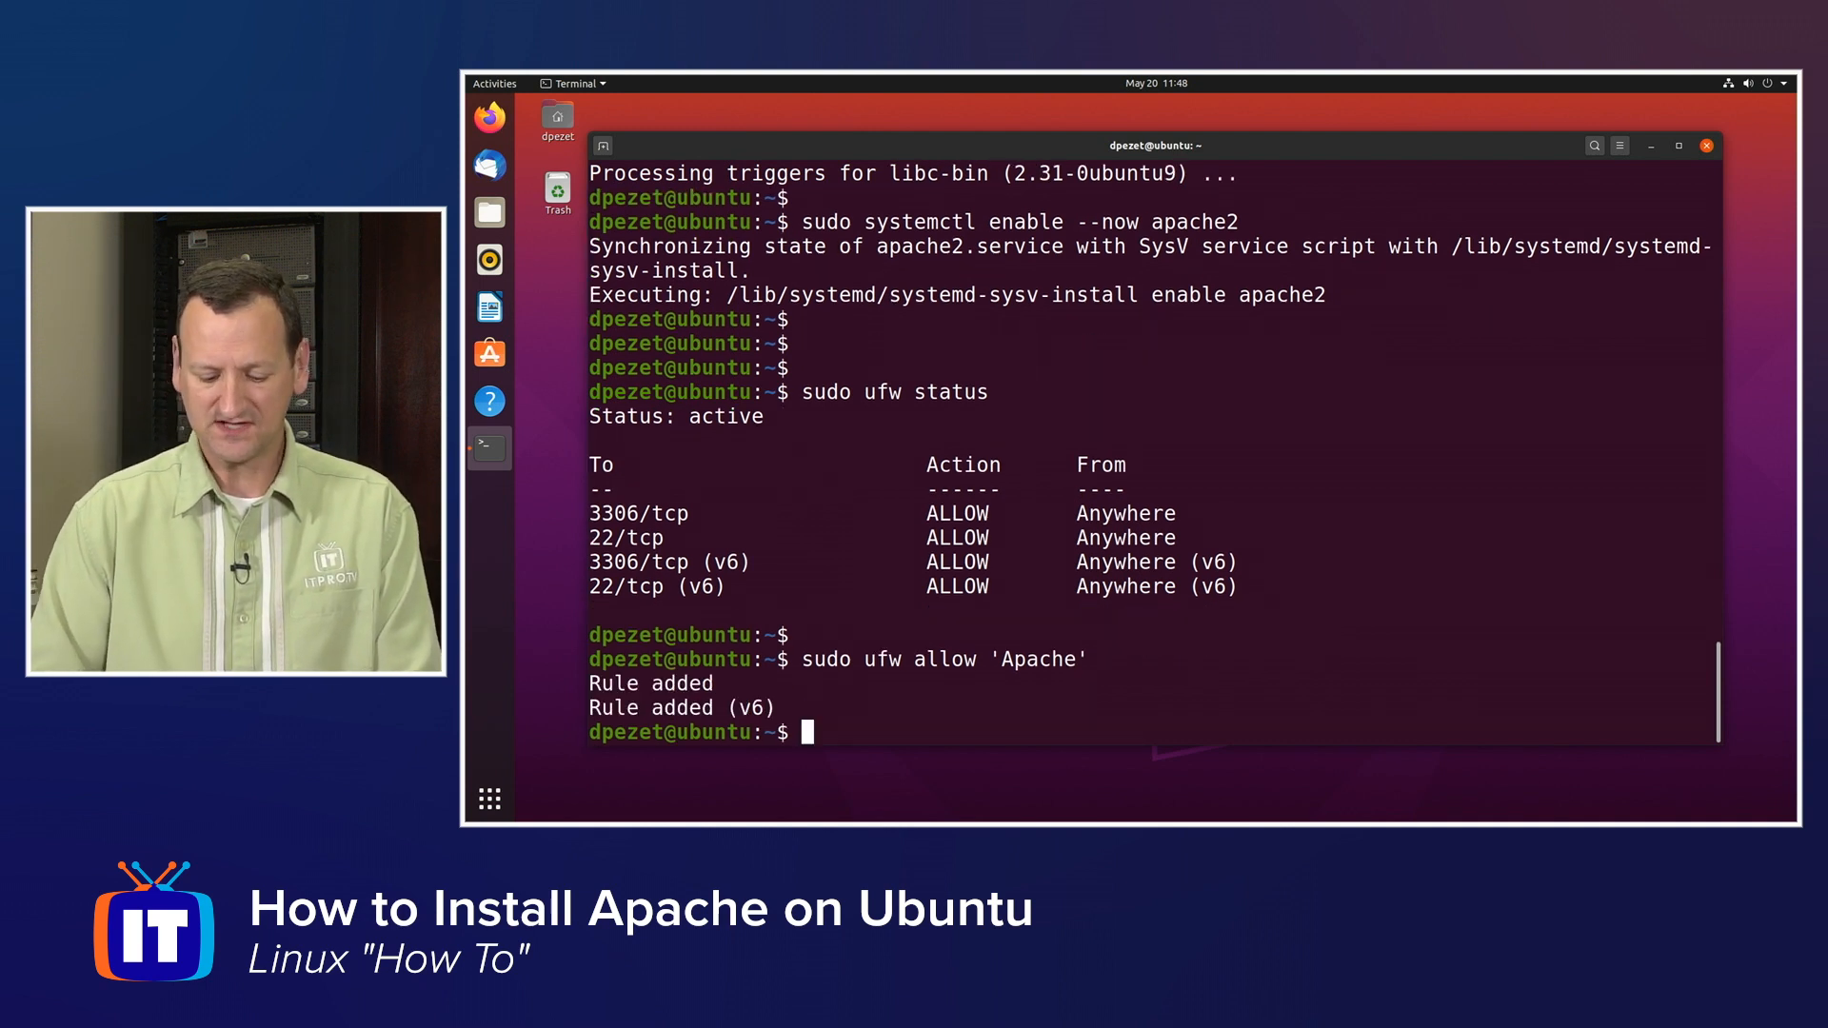
{"action": "type", "text": "sudo ufw status"}
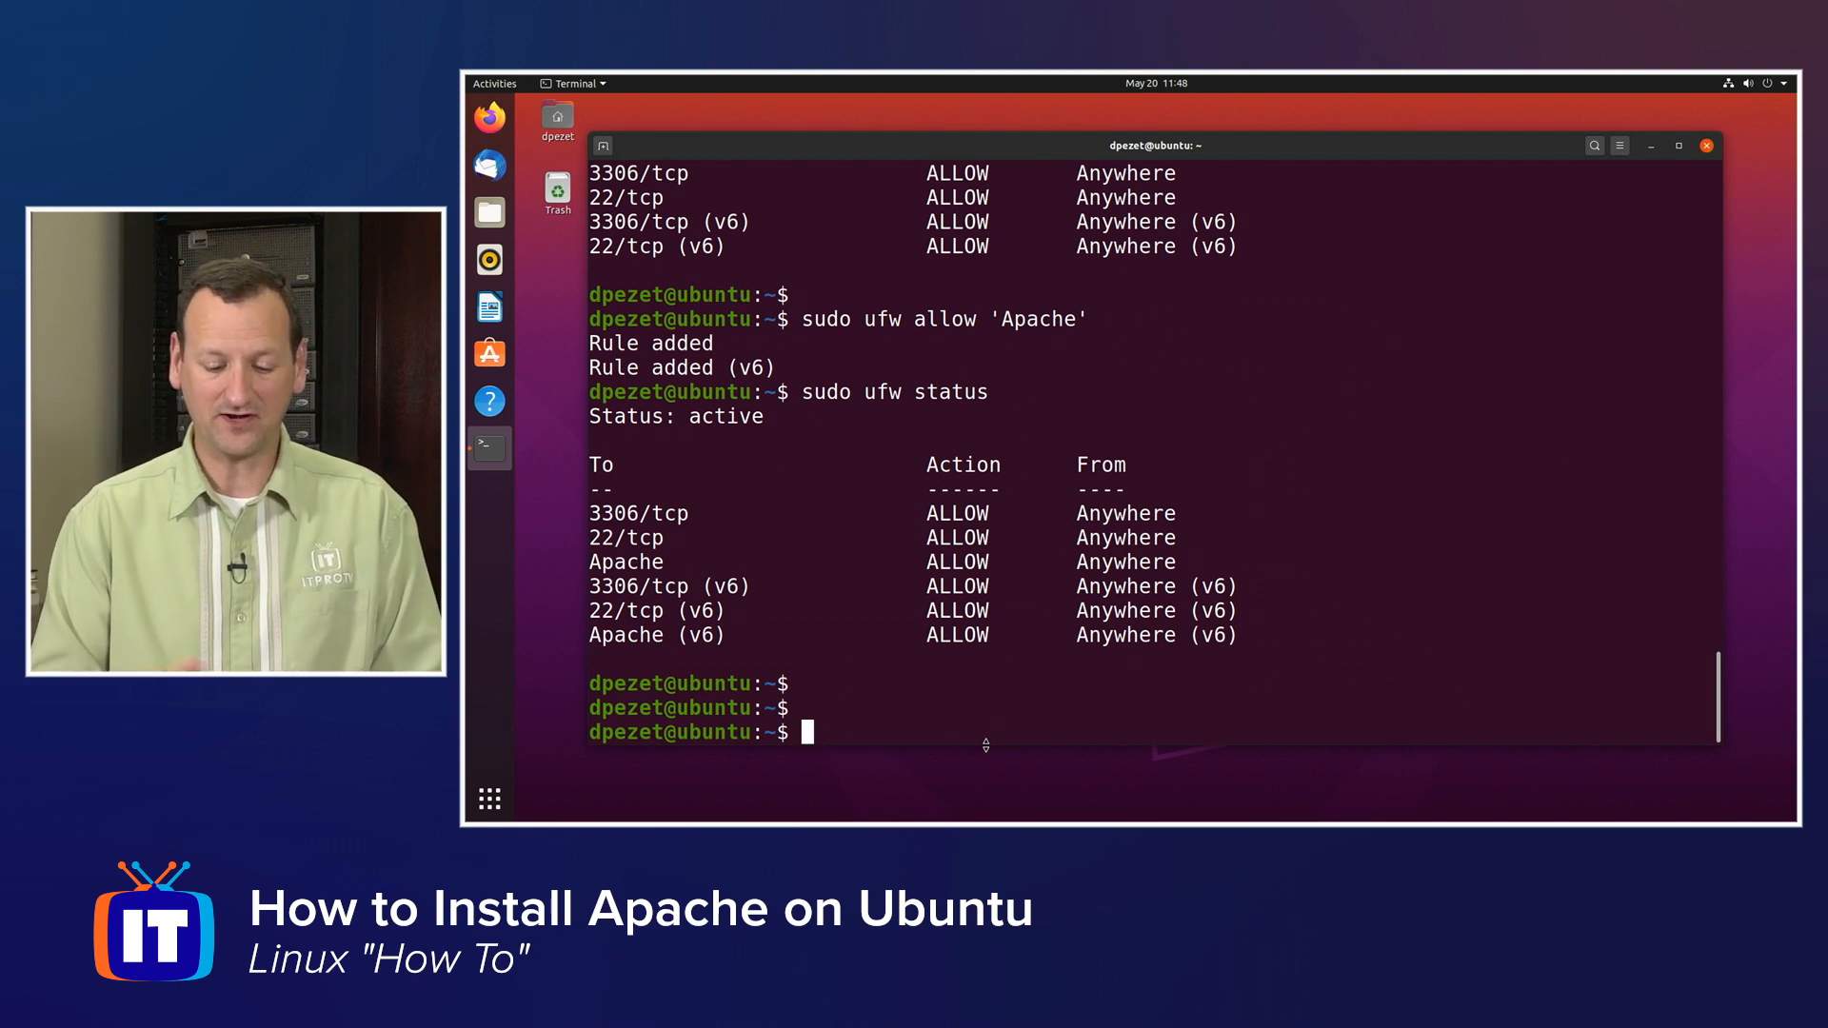
{"action": "mouse_move", "coordinate": [489, 163]}
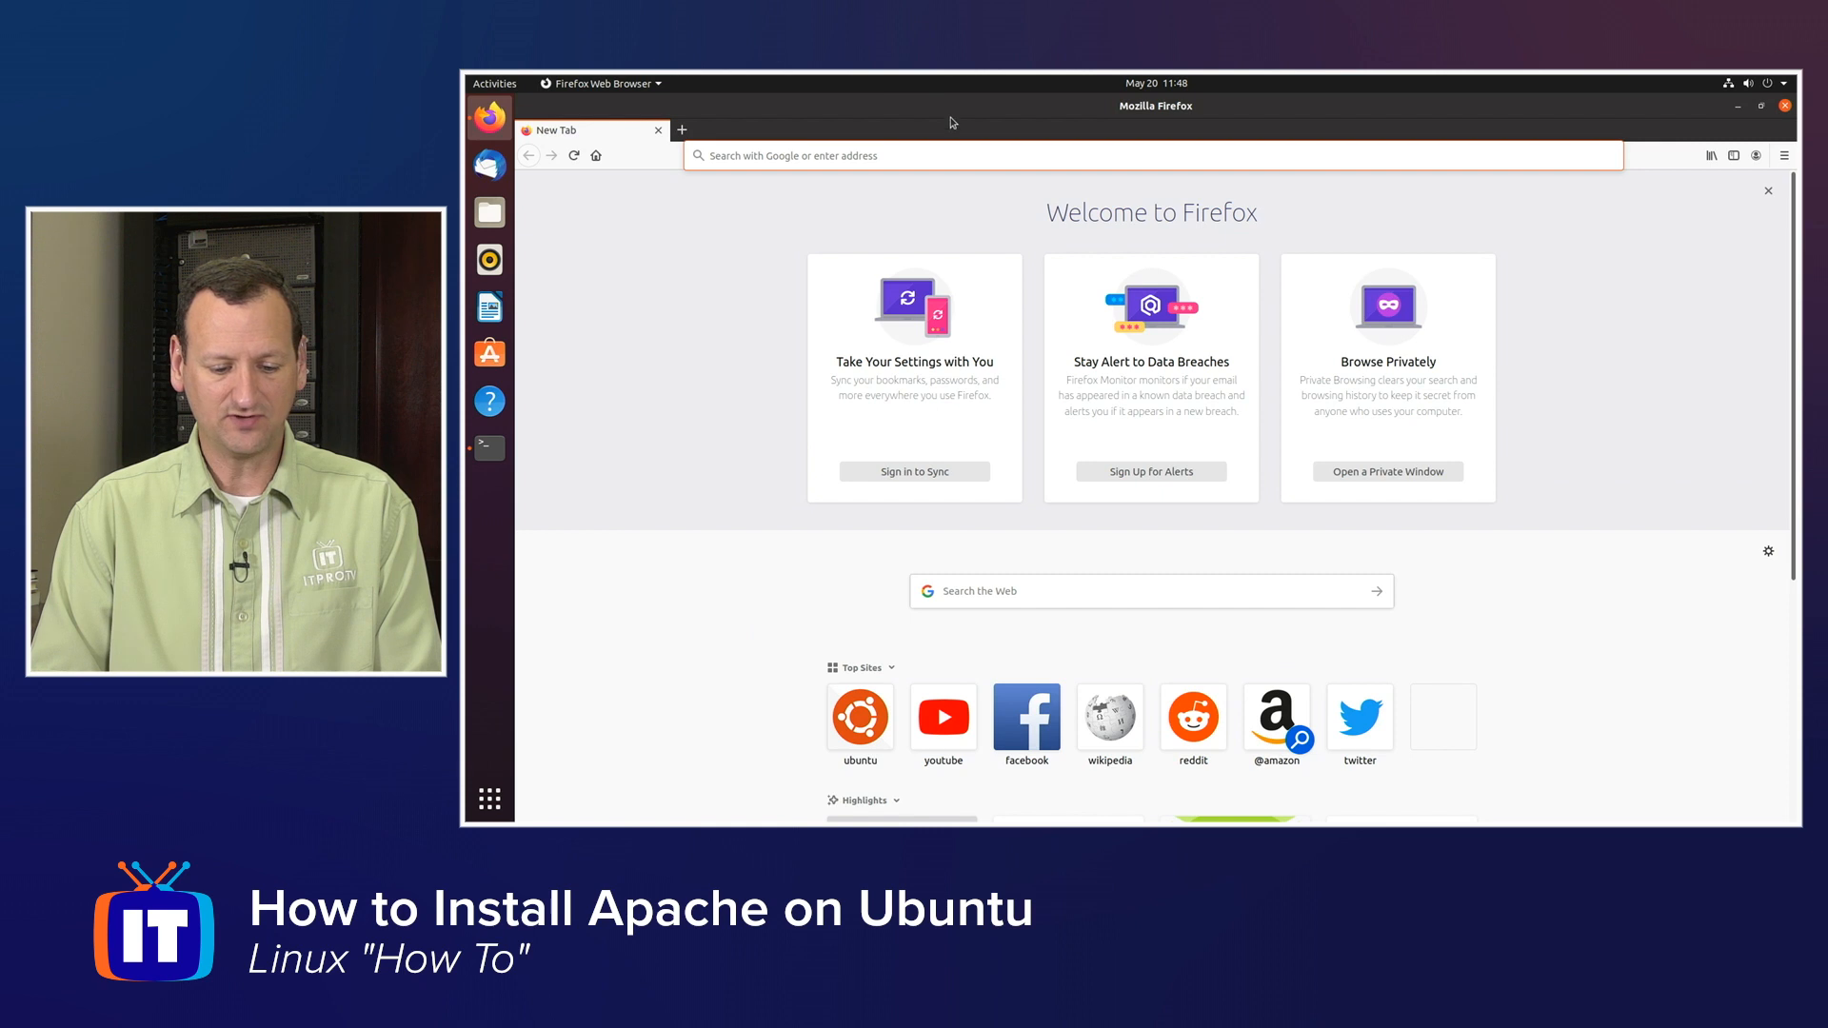
{"action": "type", "text": "h"}
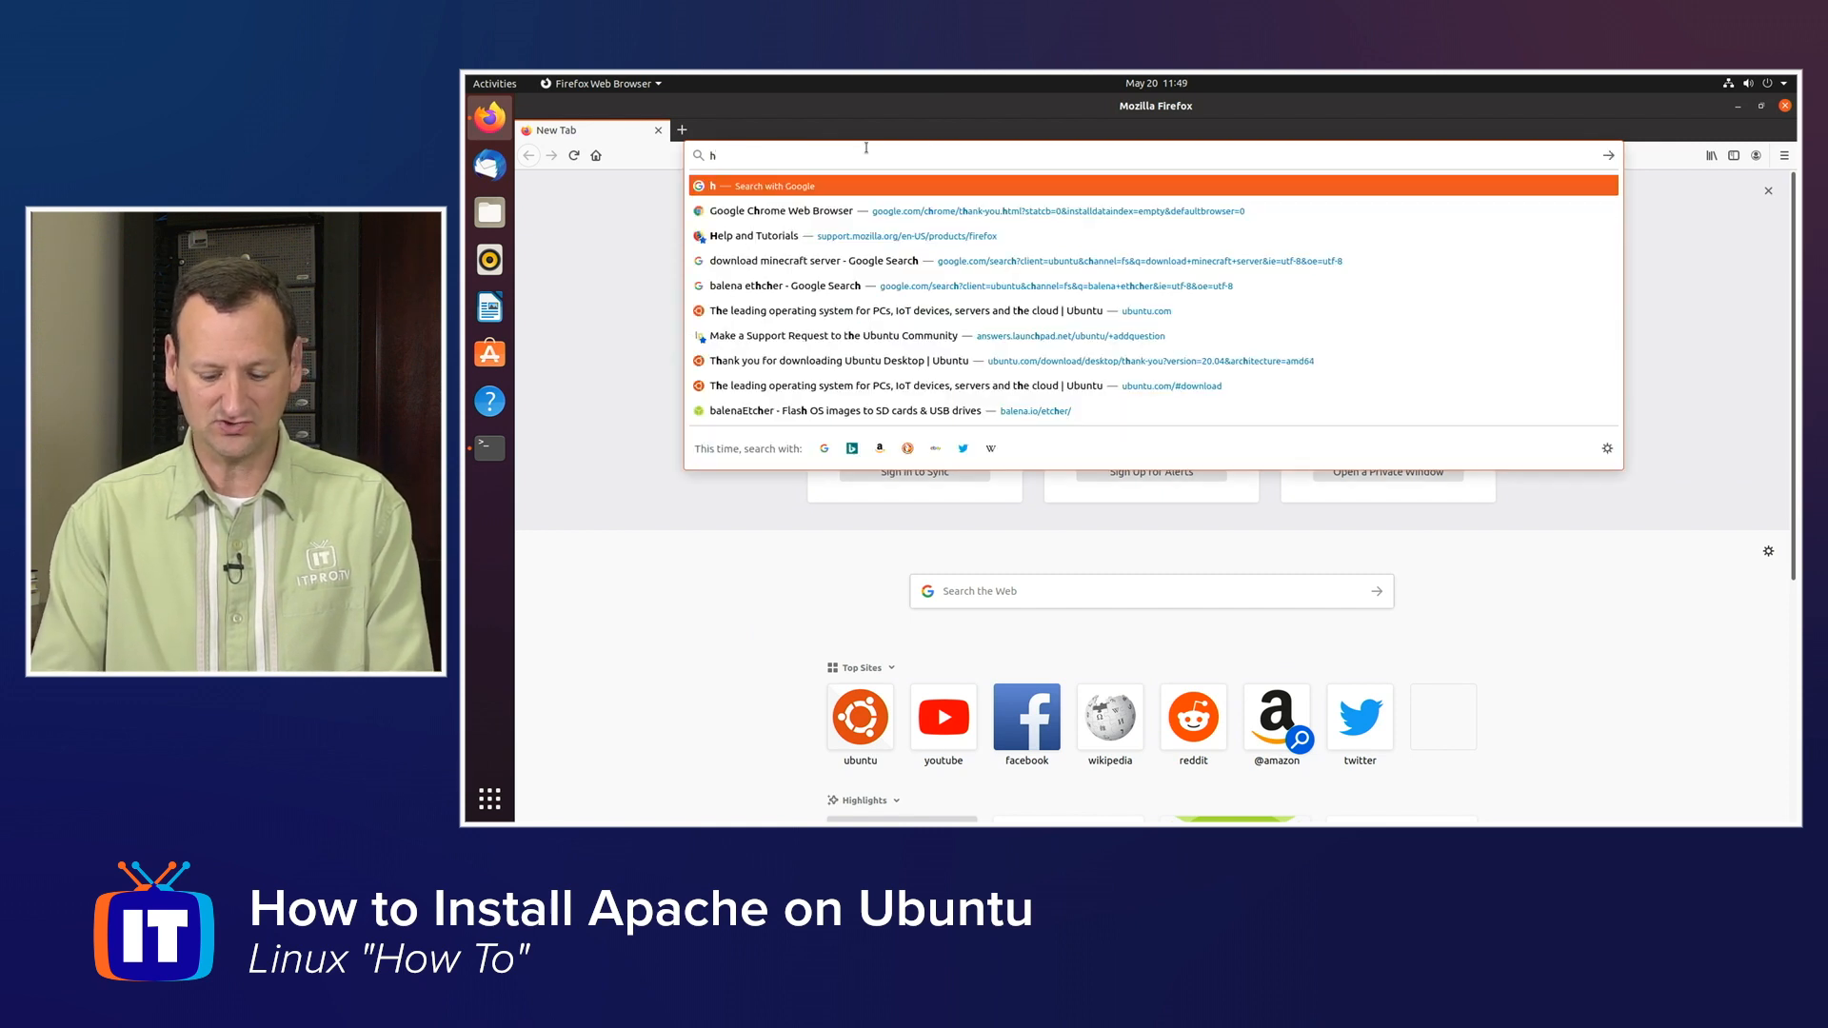
{"action": "type", "text": "ttp://"}
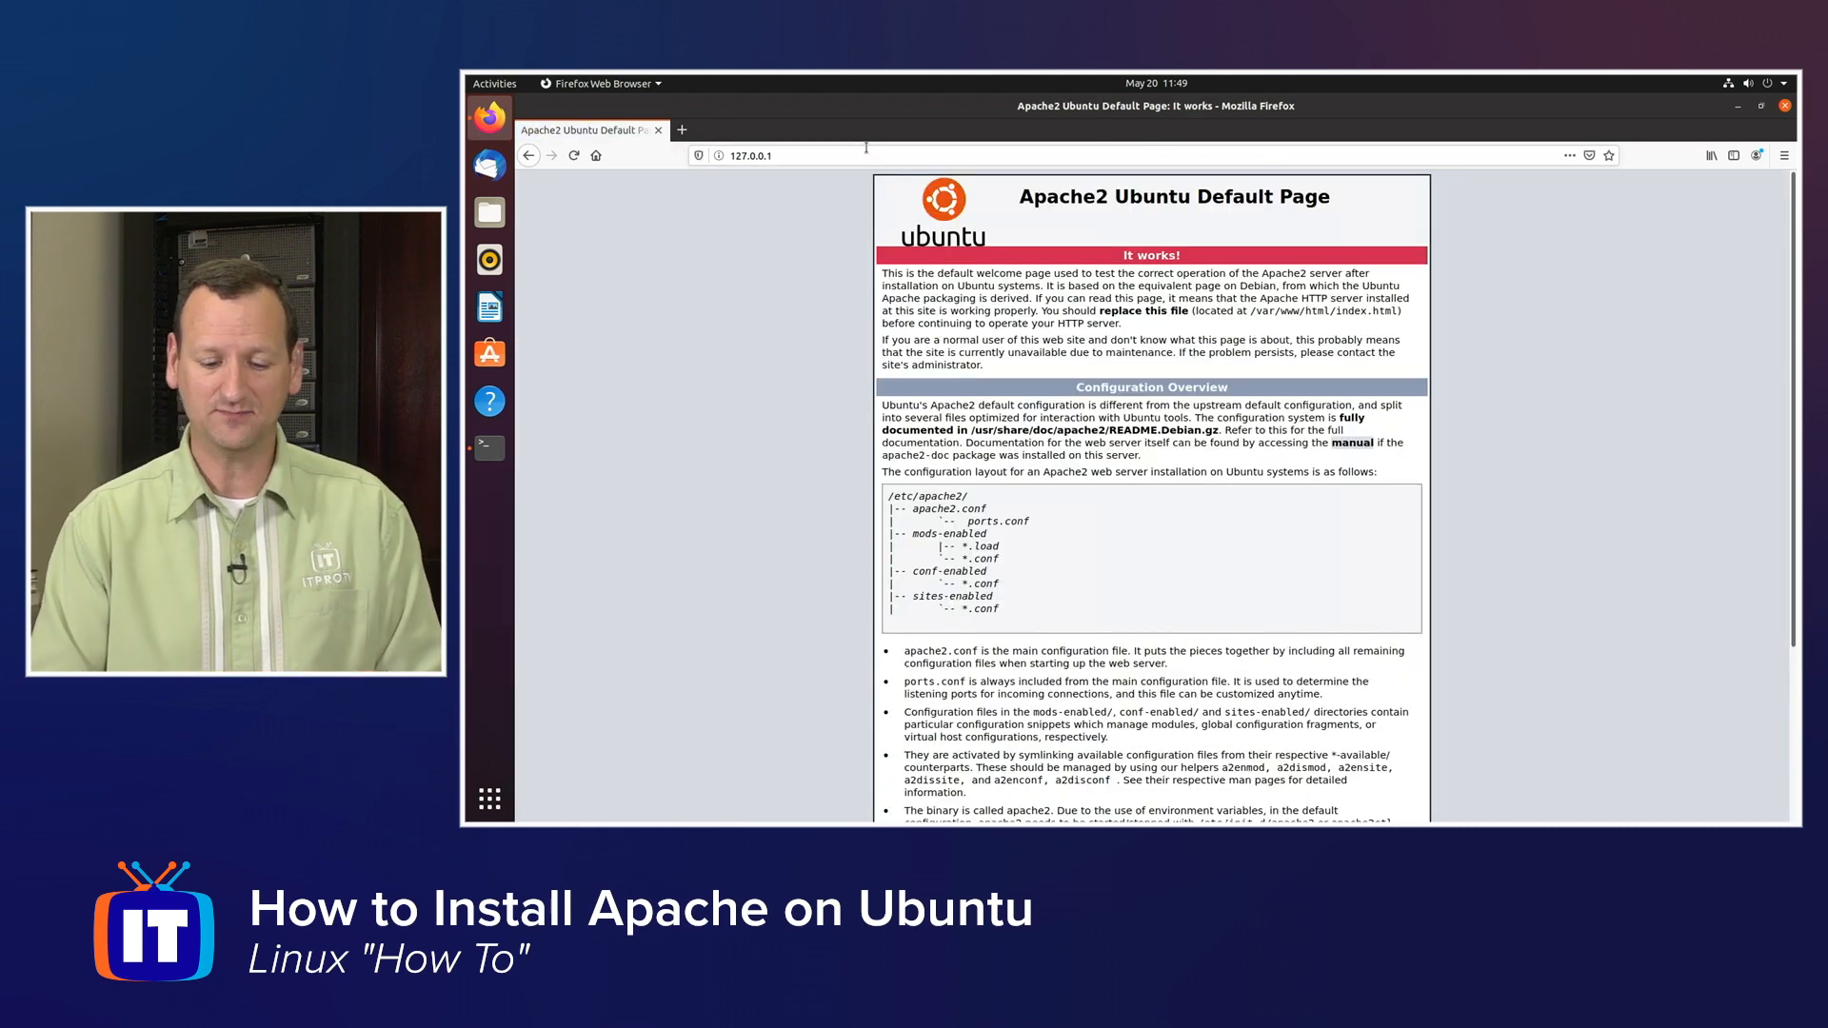
{"action": "key", "text": "ctrl+plus"}
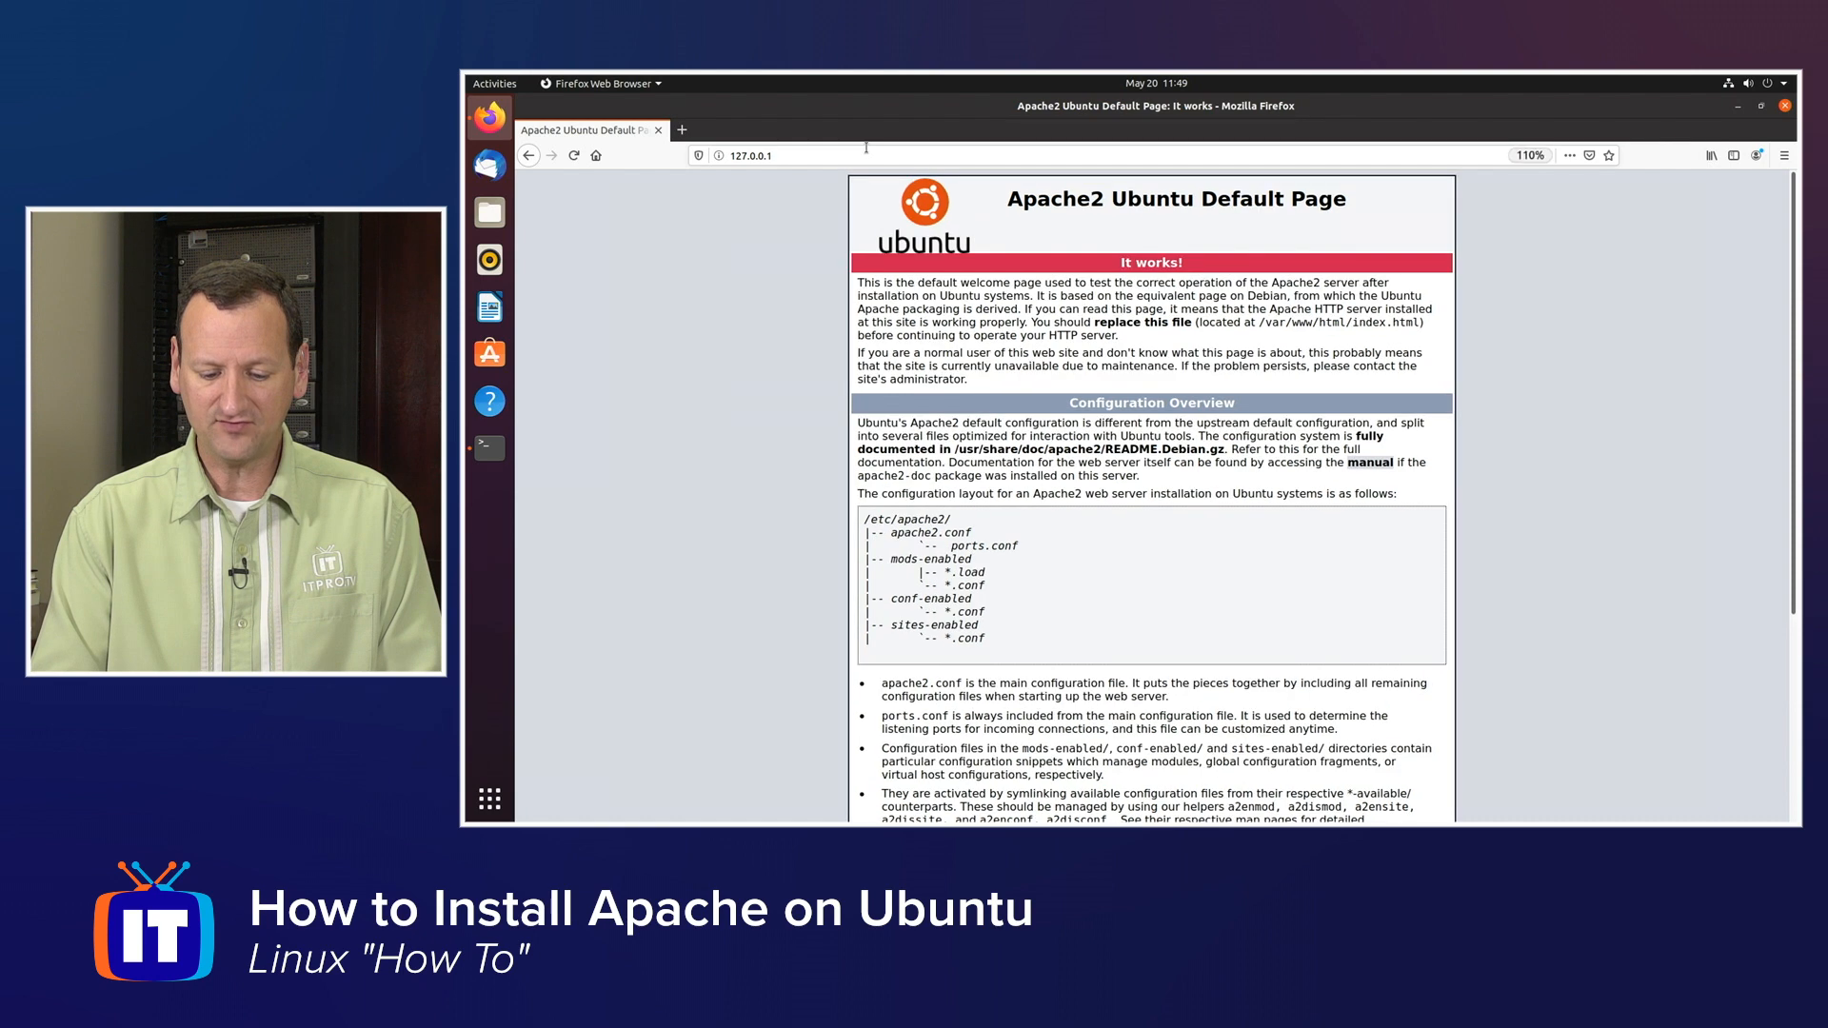
{"action": "key", "text": "ctrl+plus"}
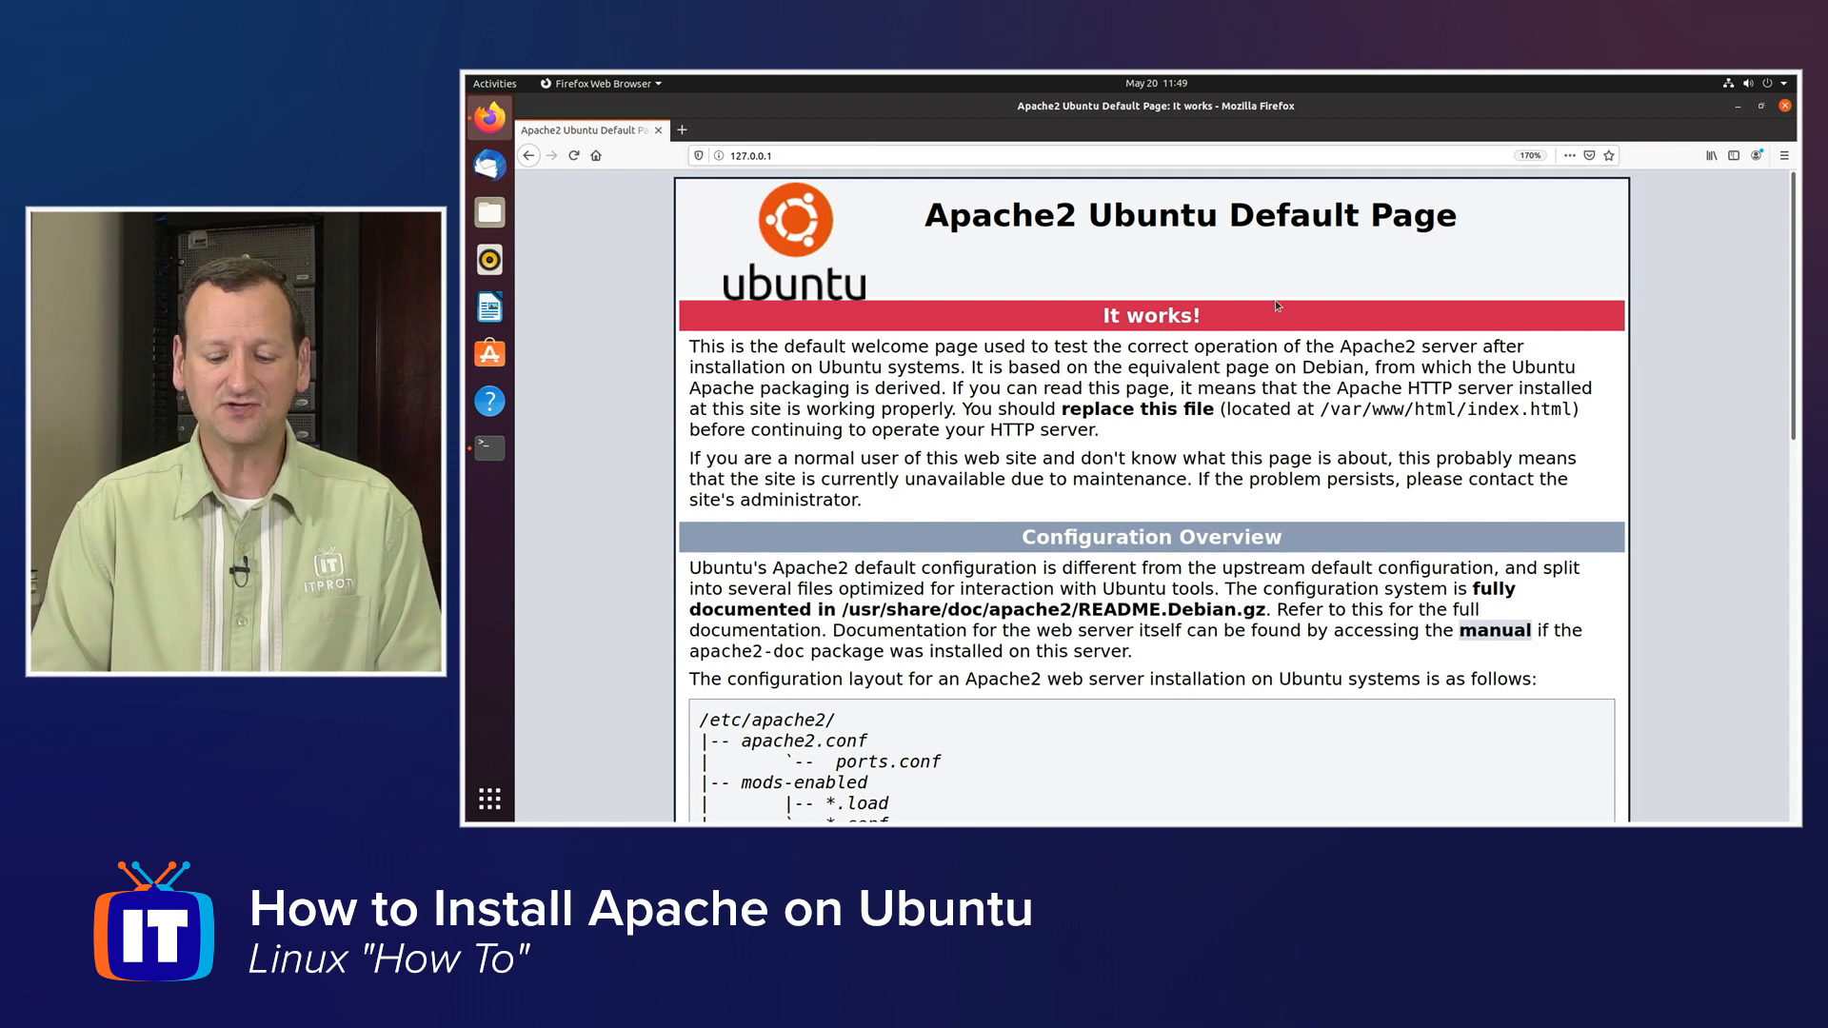
{"action": "double_click", "coordinate": [1340, 409]}
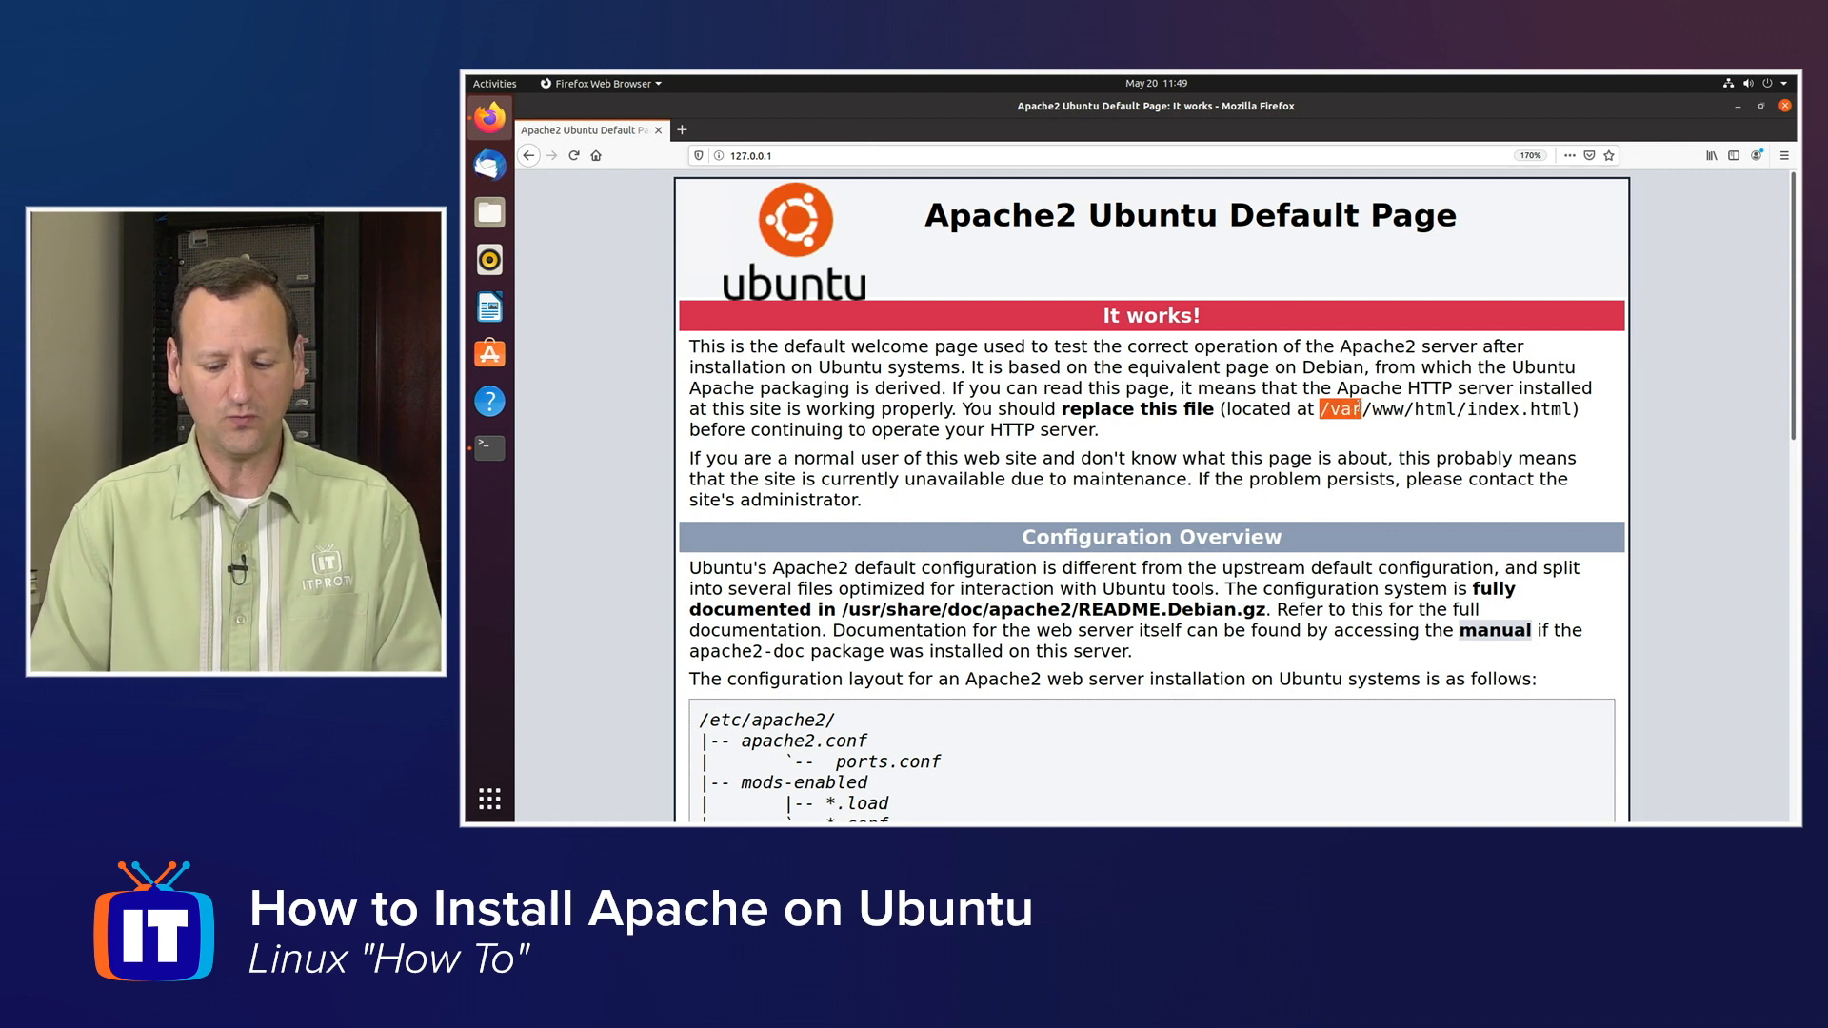